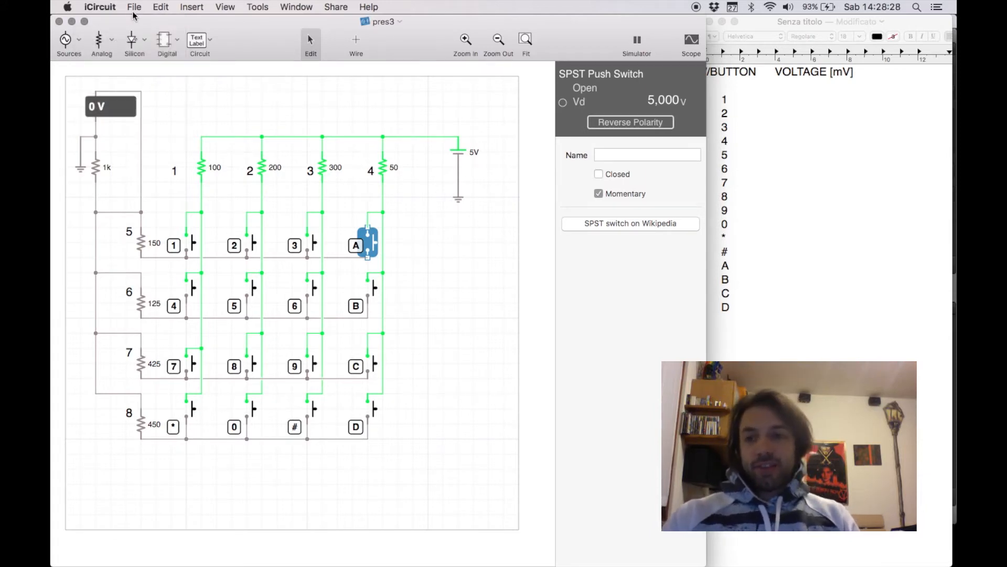
- Press keypad button 1's switch in iCircuit and record its reading 4000 in the table
left_click(100, 8)
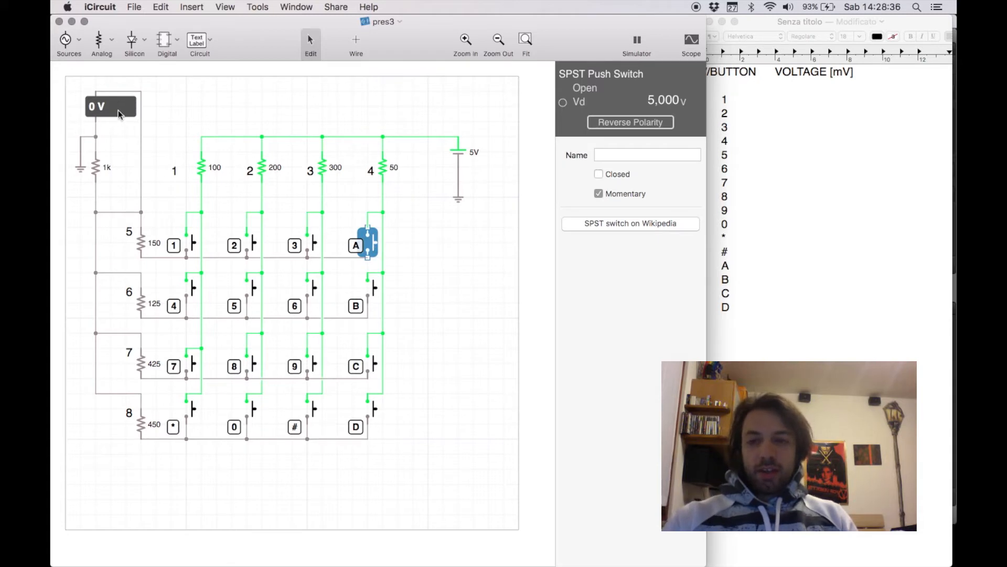
mouse_move(141, 148)
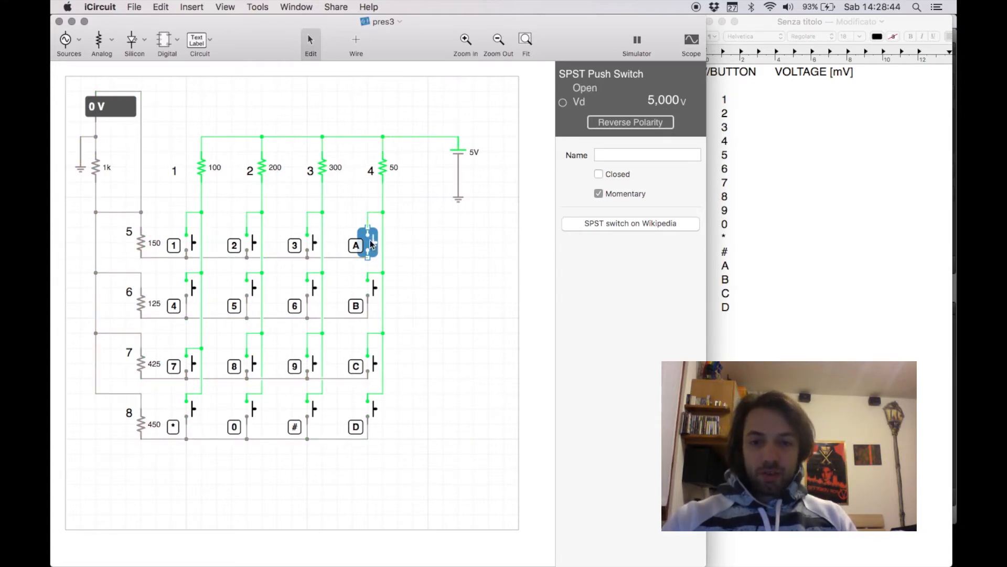
left_click(366, 245)
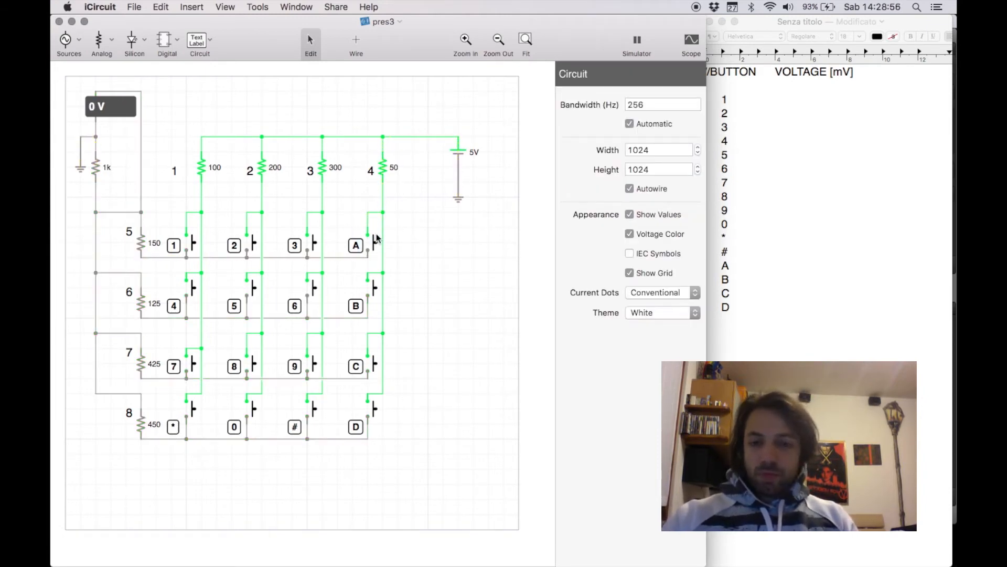
left_click(366, 245)
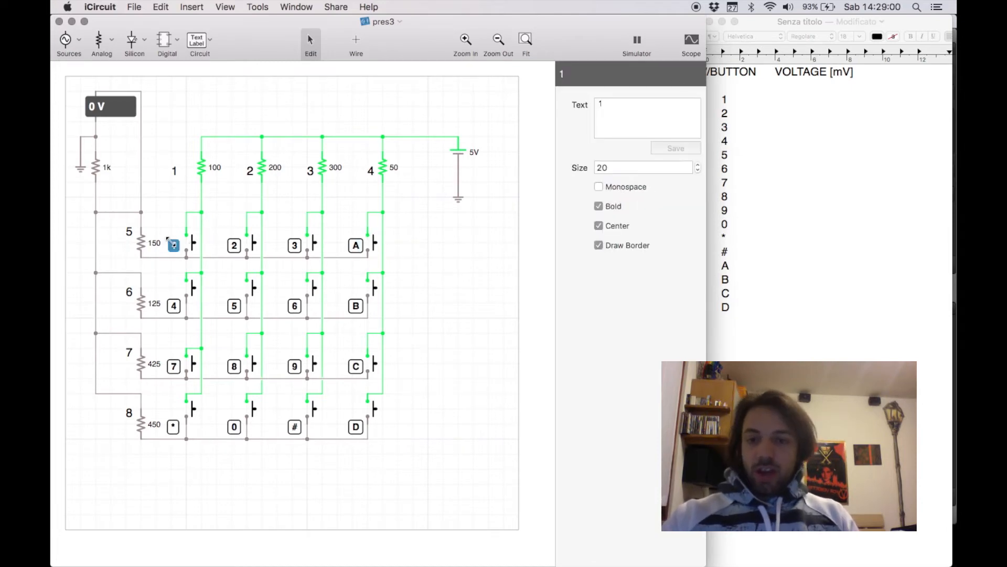
left_click(186, 244)
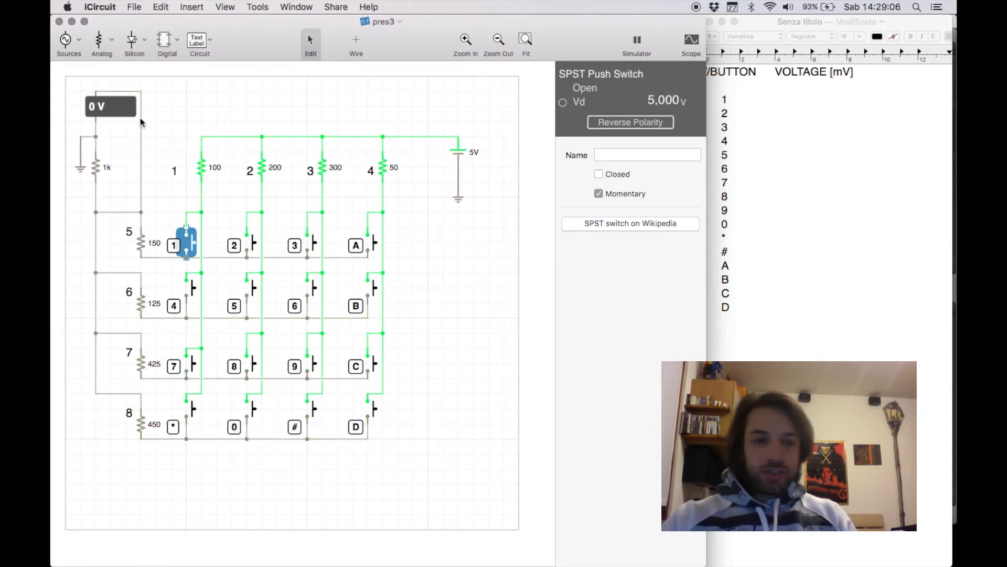
left_click(757, 100)
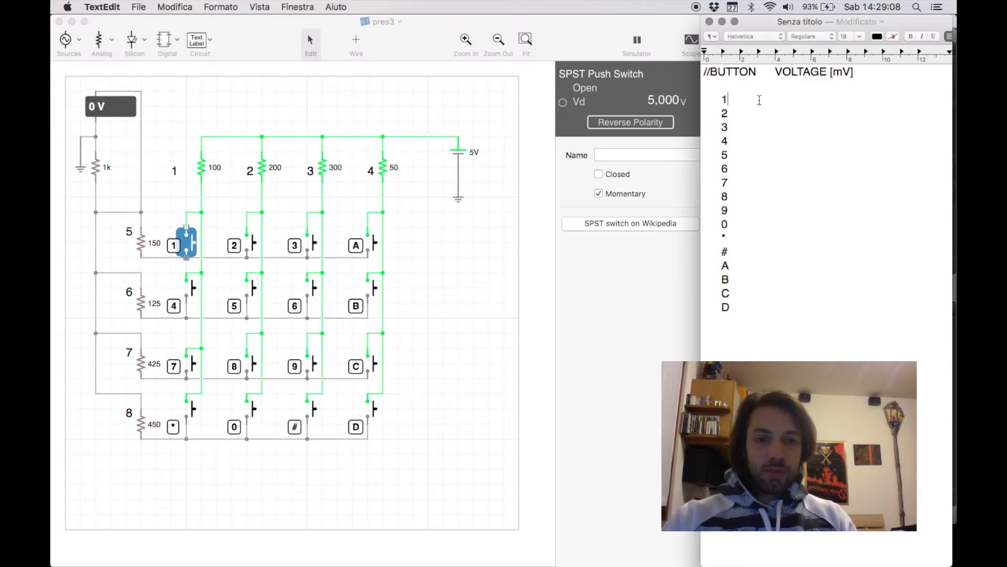
type("4")
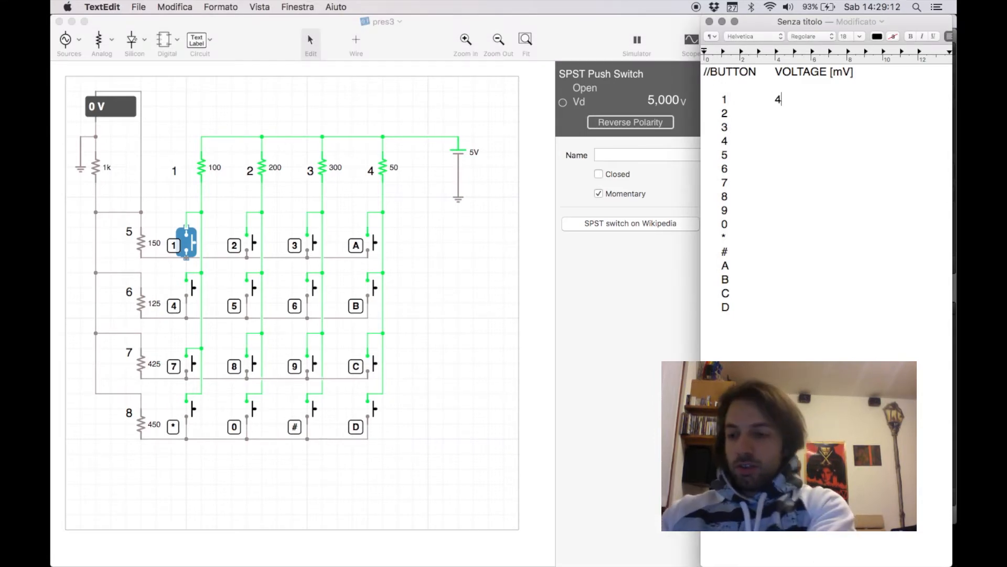
type("00")
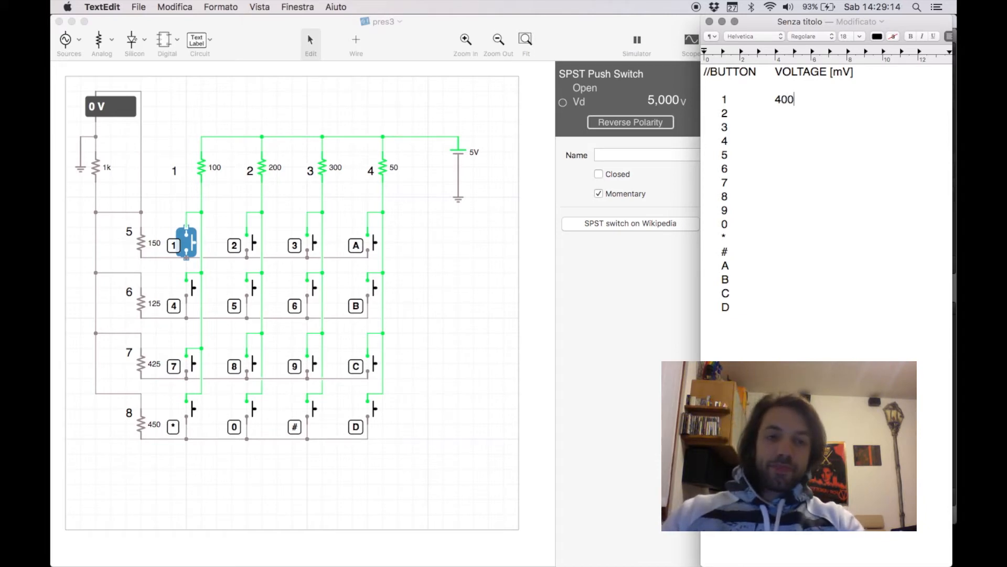
type("0")
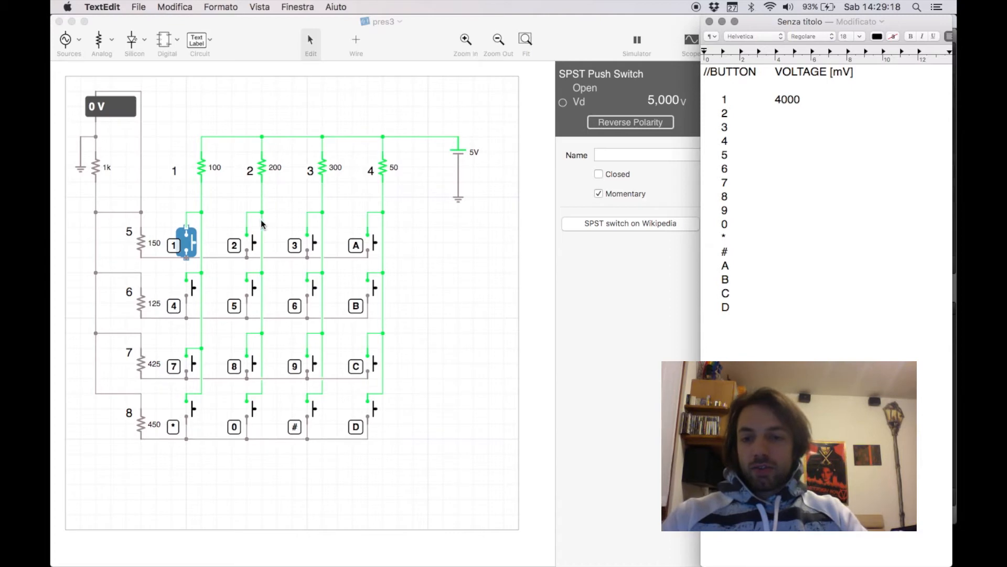
- Press keypad button 2's switch and start entering its reading 3.704 in the table
left_click(246, 243)
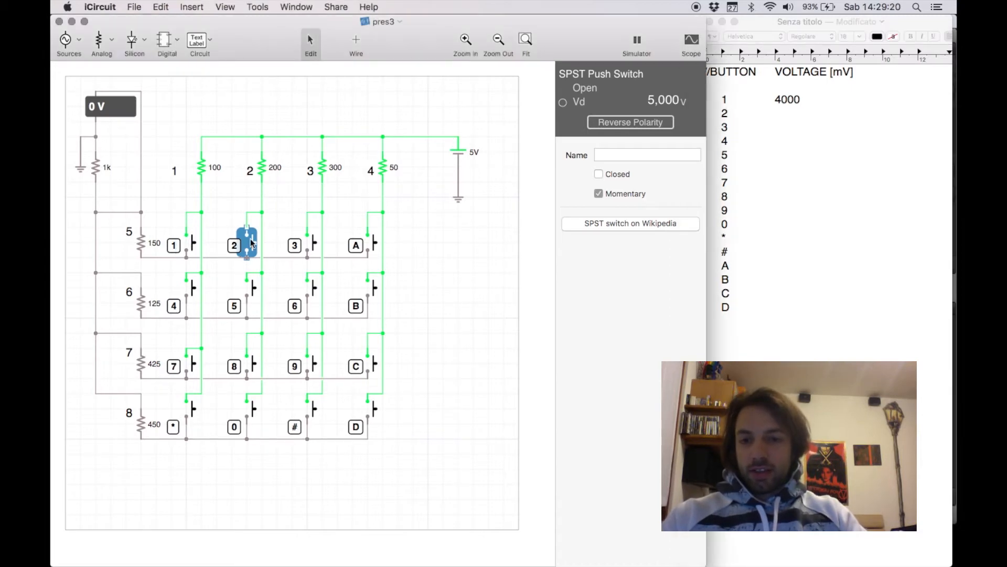
left_click(247, 239)
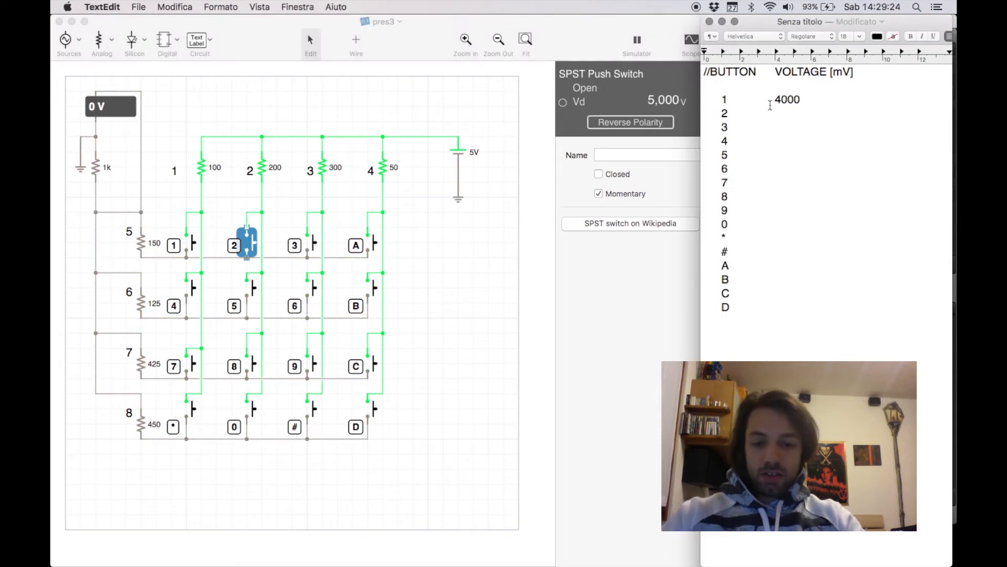
type("3.704")
type(" 3.448")
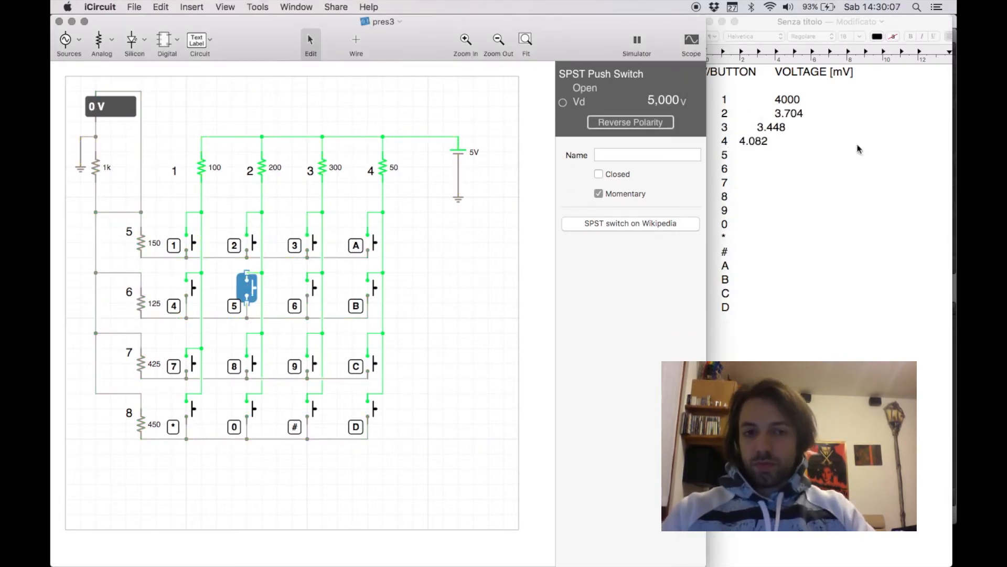
left_click(306, 359)
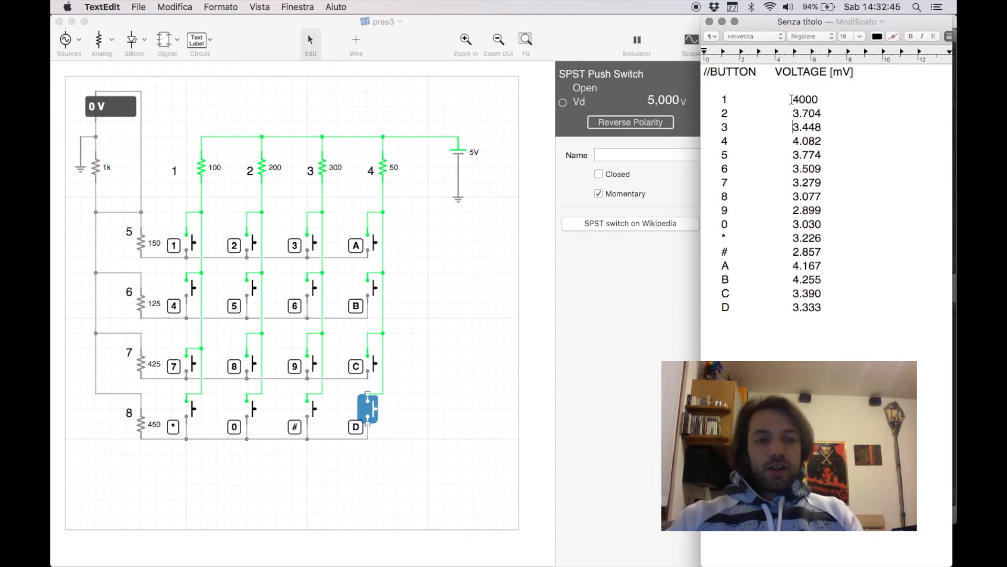
left_click_drag(790, 98, 825, 265)
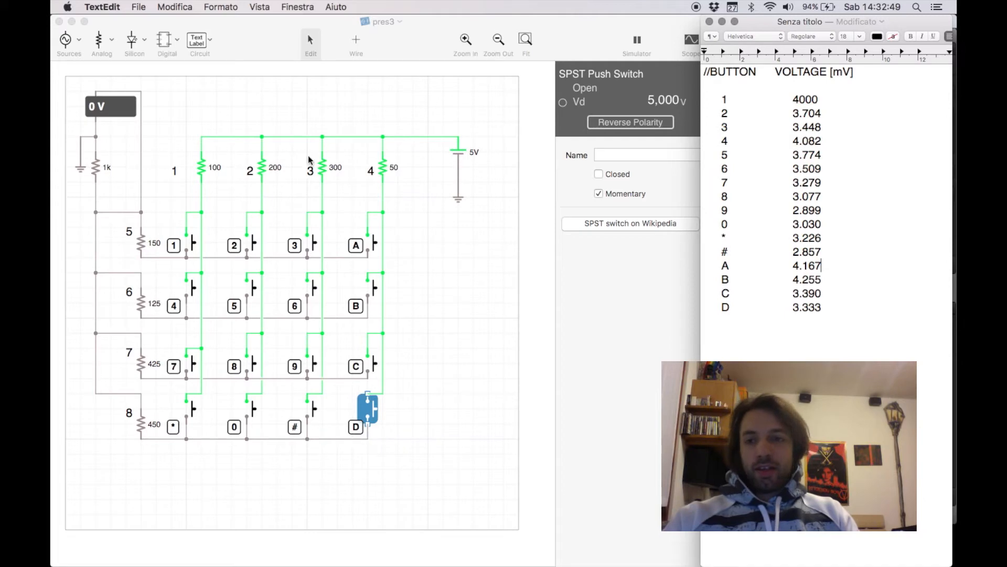
mouse_move(474, 157)
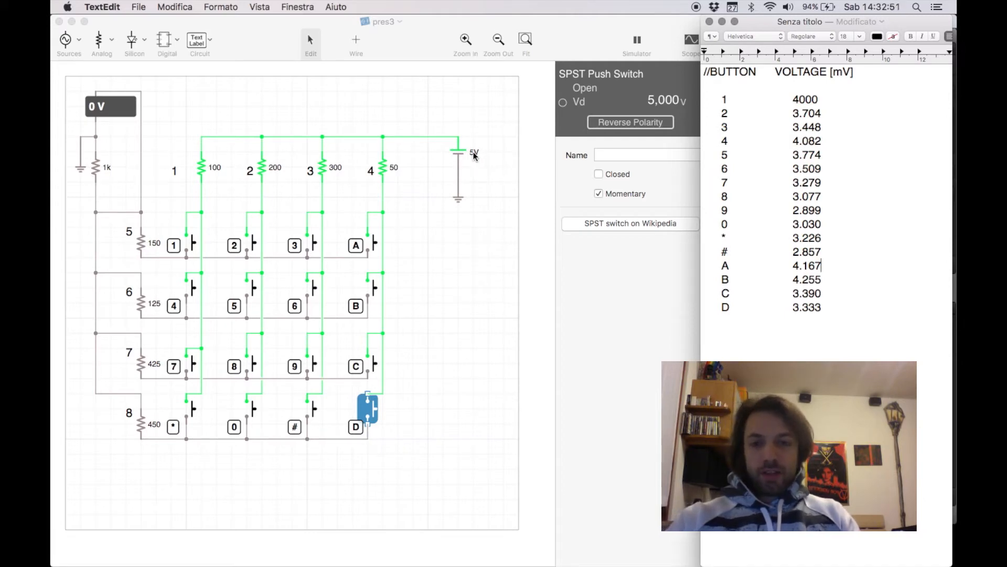
mouse_move(270, 179)
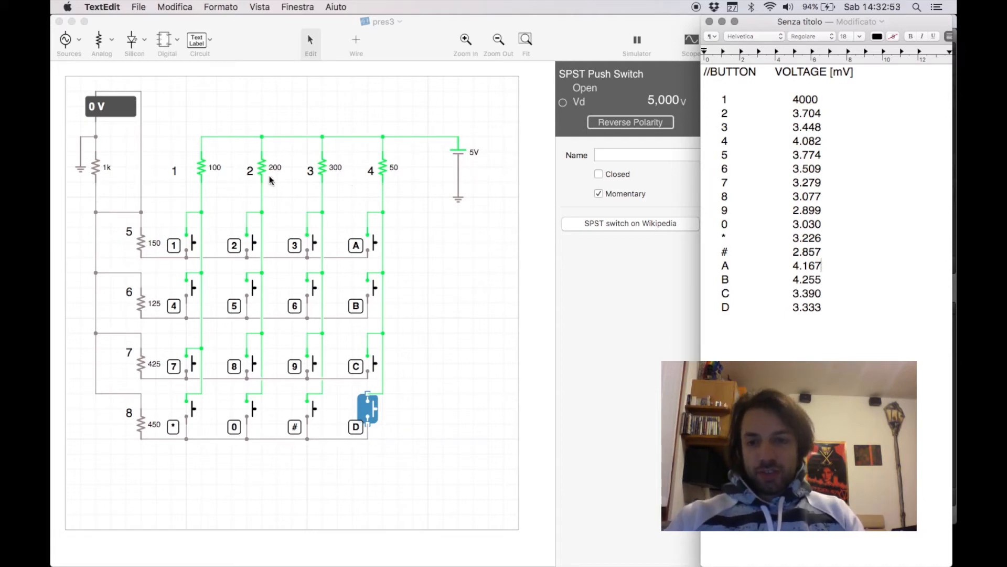
mouse_move(201, 239)
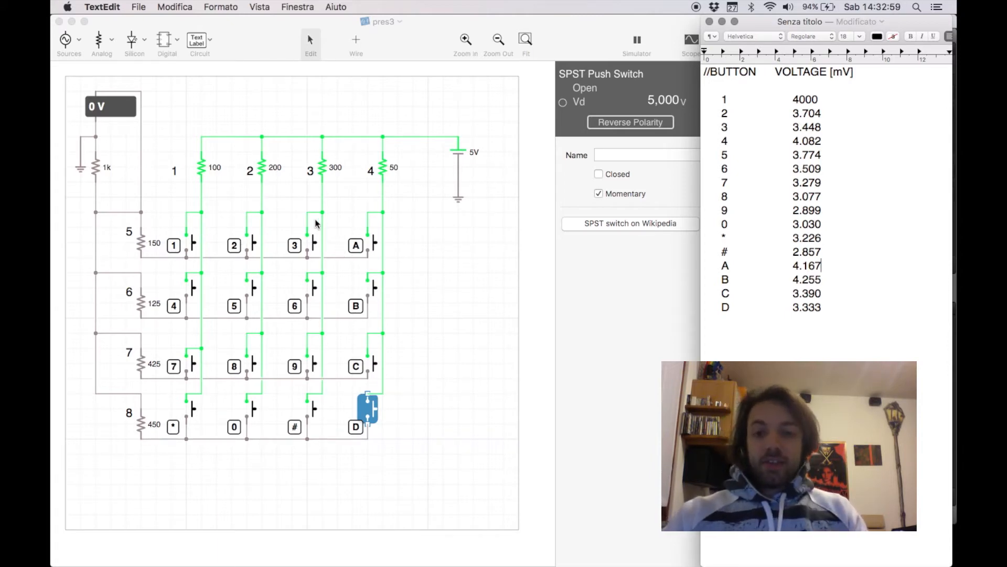
mouse_move(286, 210)
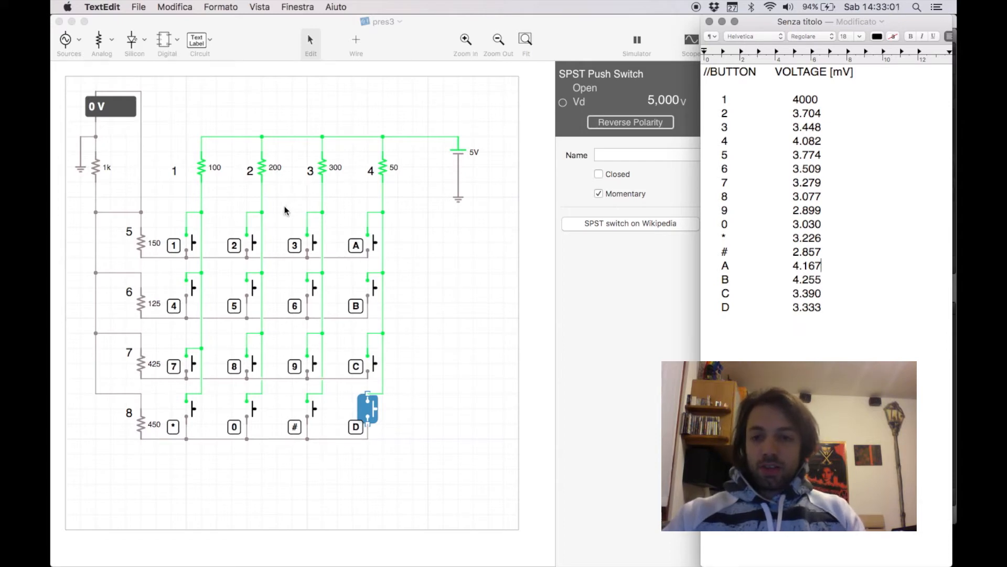
mouse_move(188, 242)
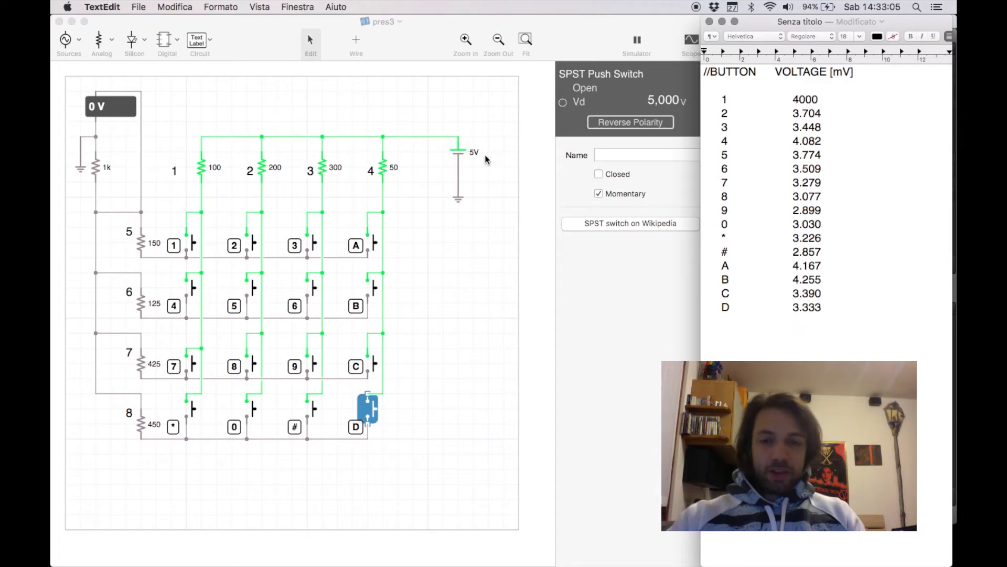
mouse_move(442, 171)
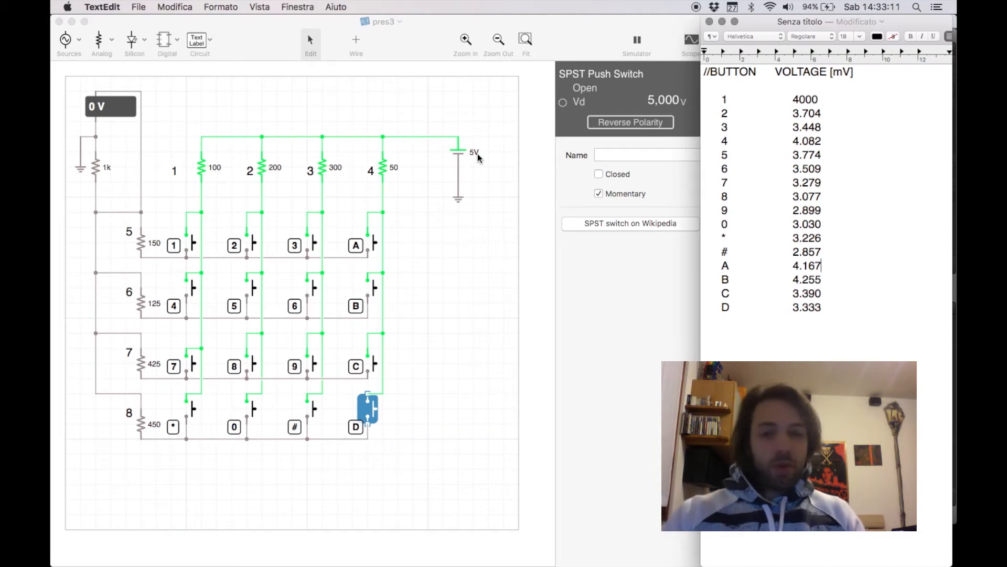
mouse_move(431, 159)
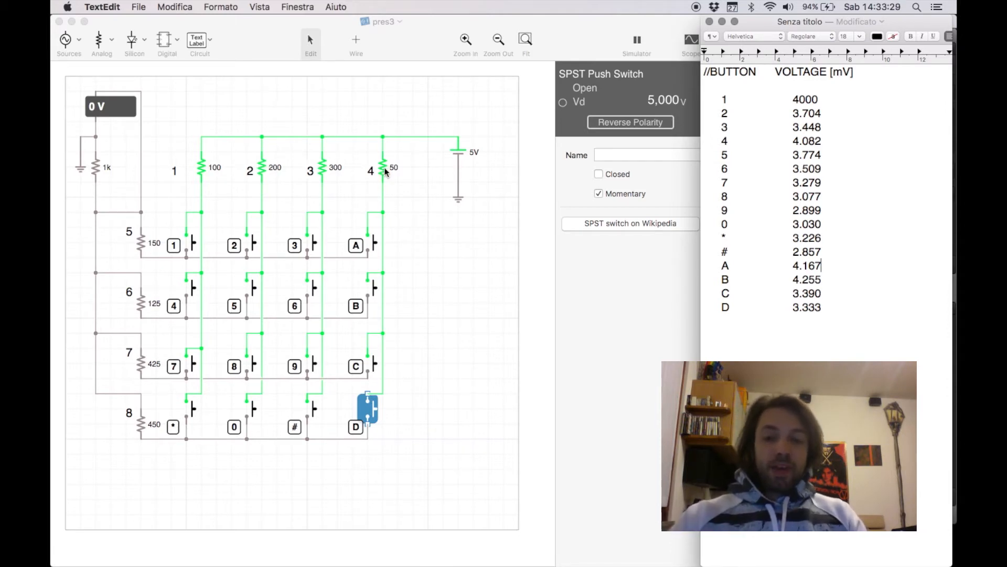
mouse_move(477, 130)
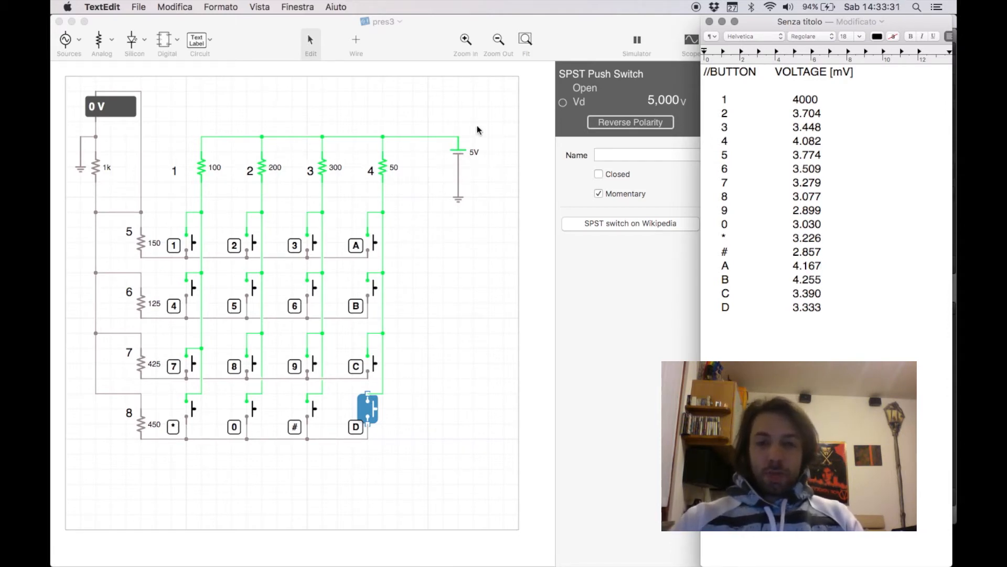
mouse_move(481, 167)
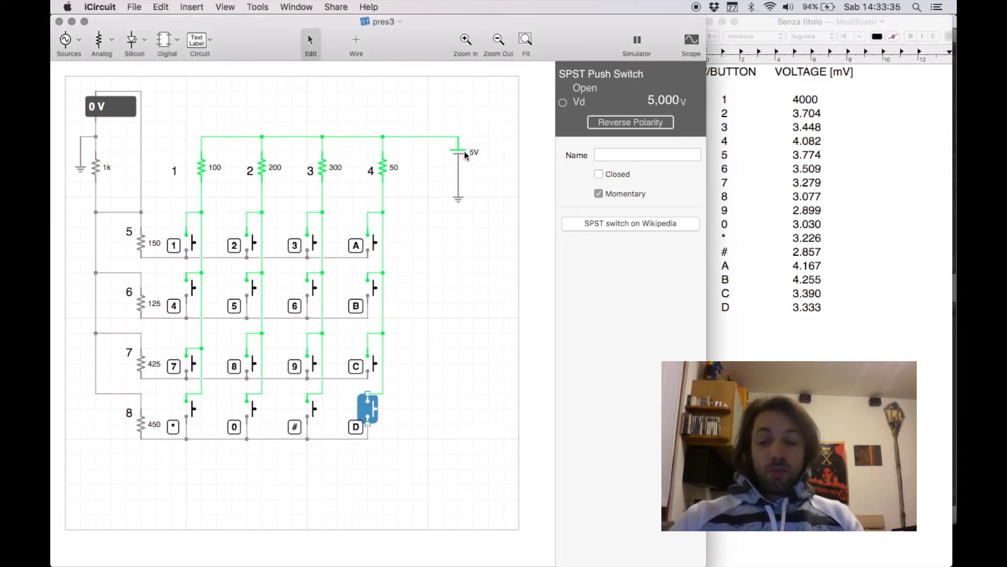
mouse_move(403, 183)
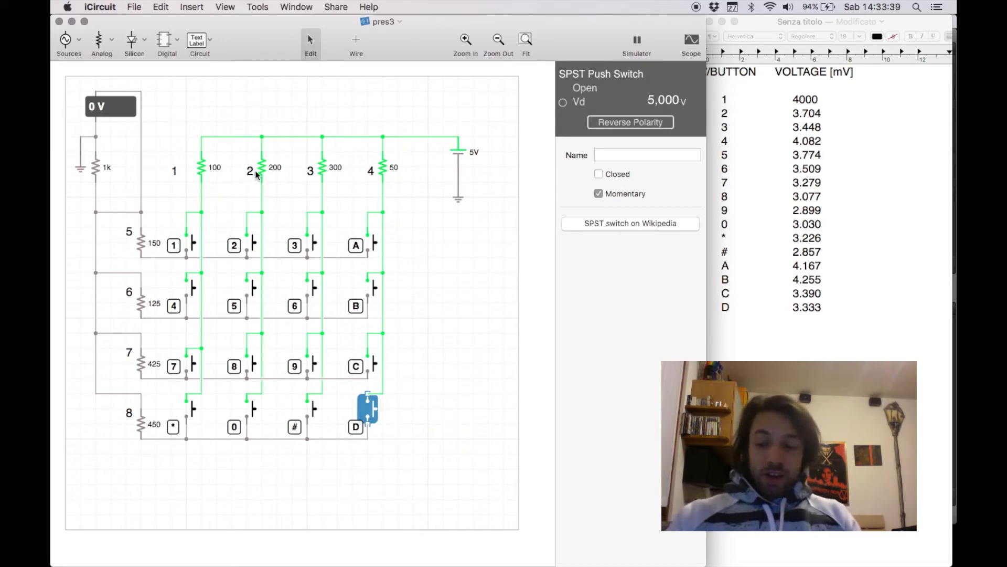
mouse_move(259, 193)
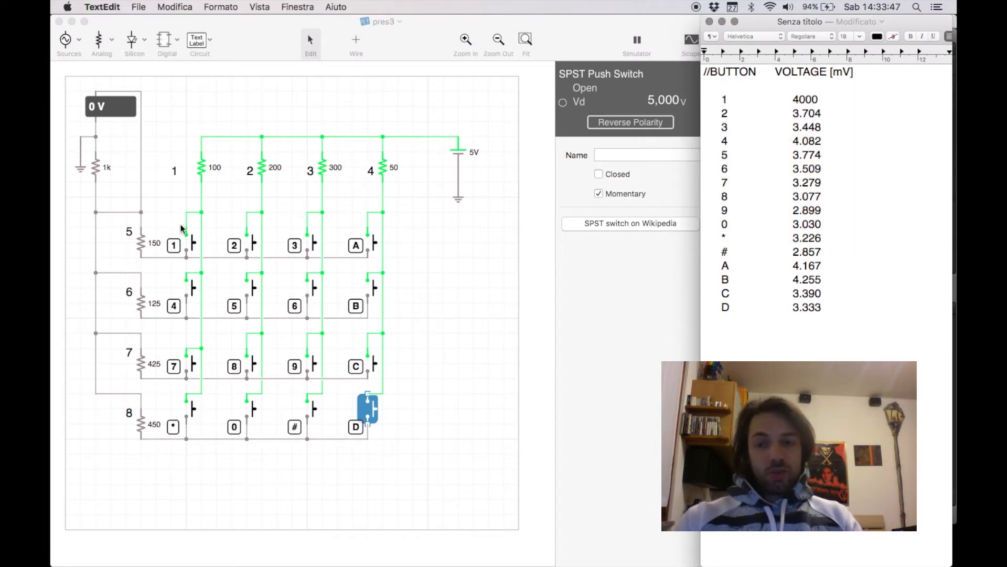
mouse_move(153, 76)
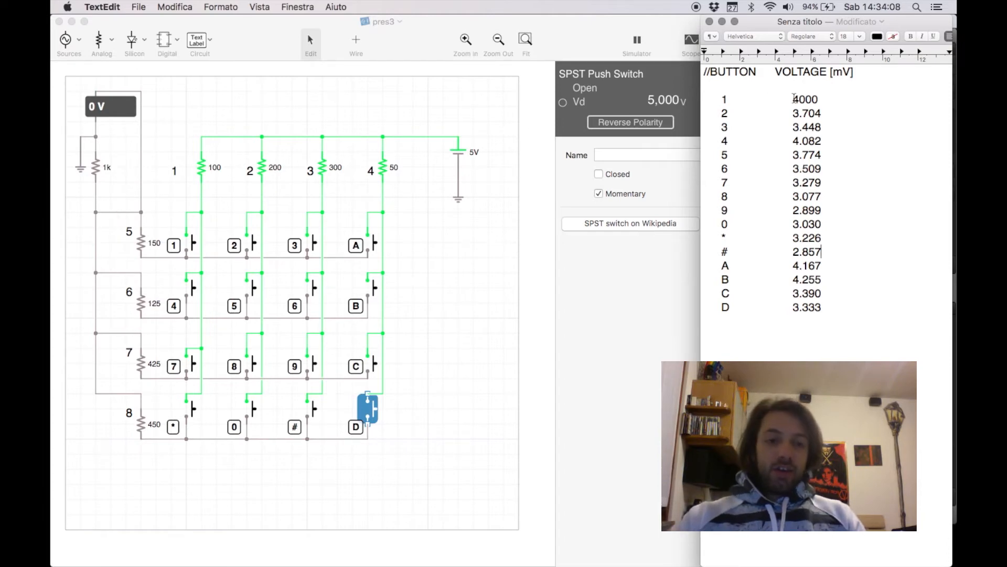
- Select and review the voltage table rows, then bring the table document back to the front
left_click_drag(795, 99, 835, 307)
type(".")
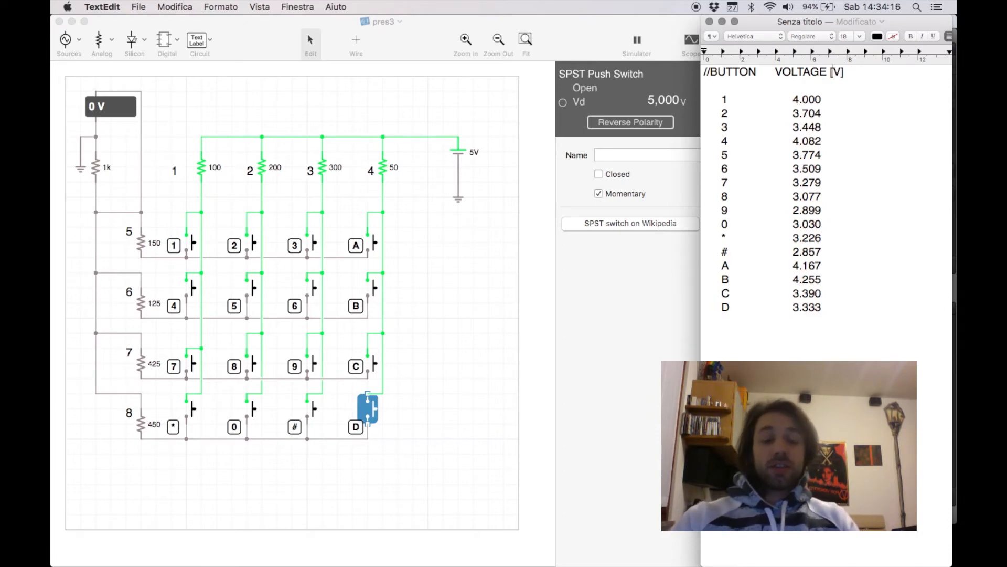
left_click_drag(806, 99, 812, 167)
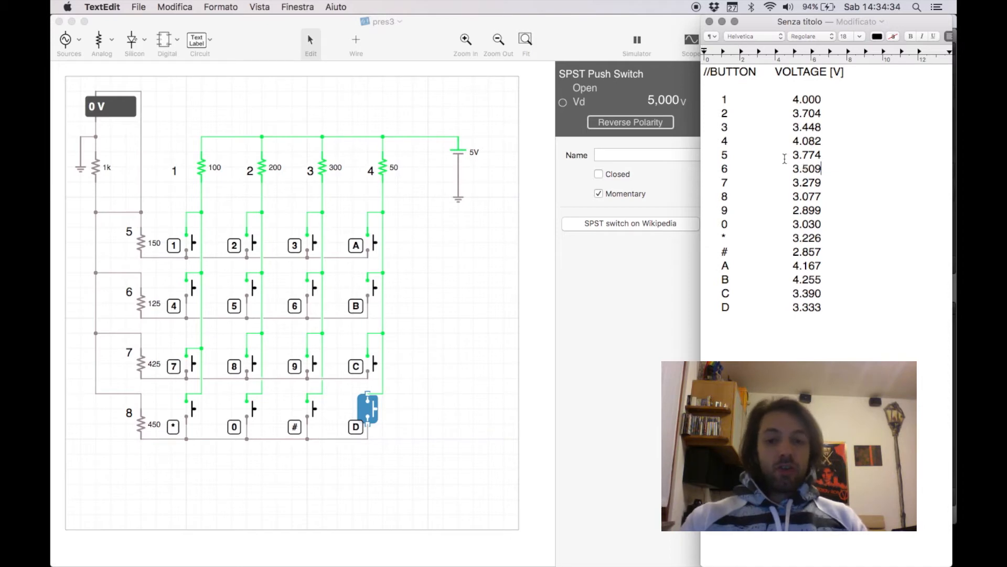
mouse_move(379, 250)
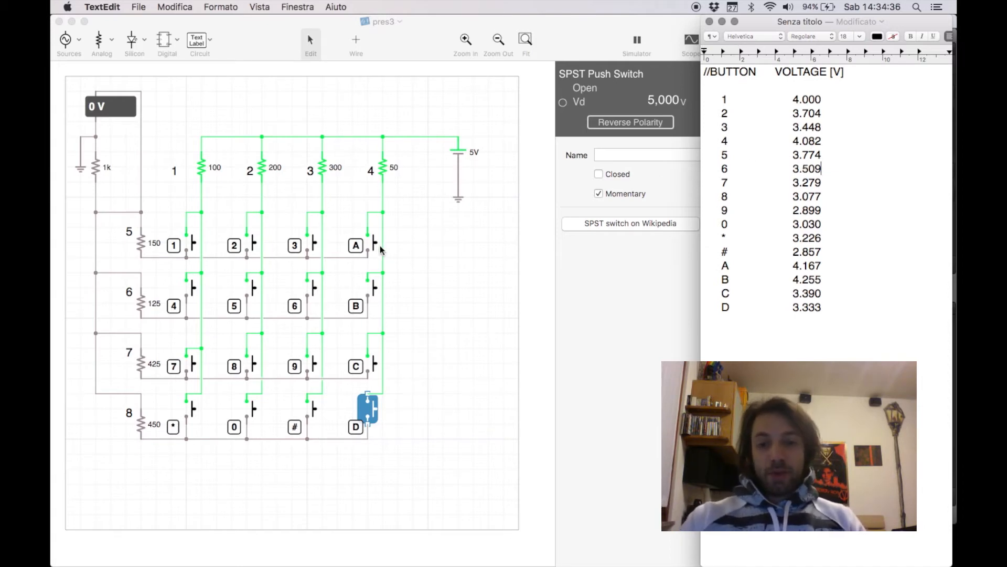
mouse_move(367, 231)
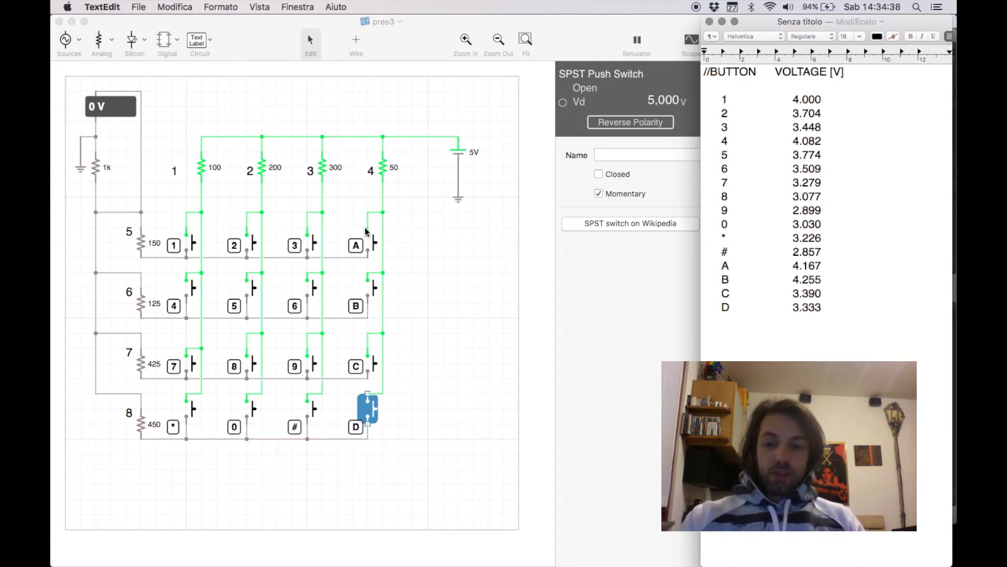
mouse_move(271, 317)
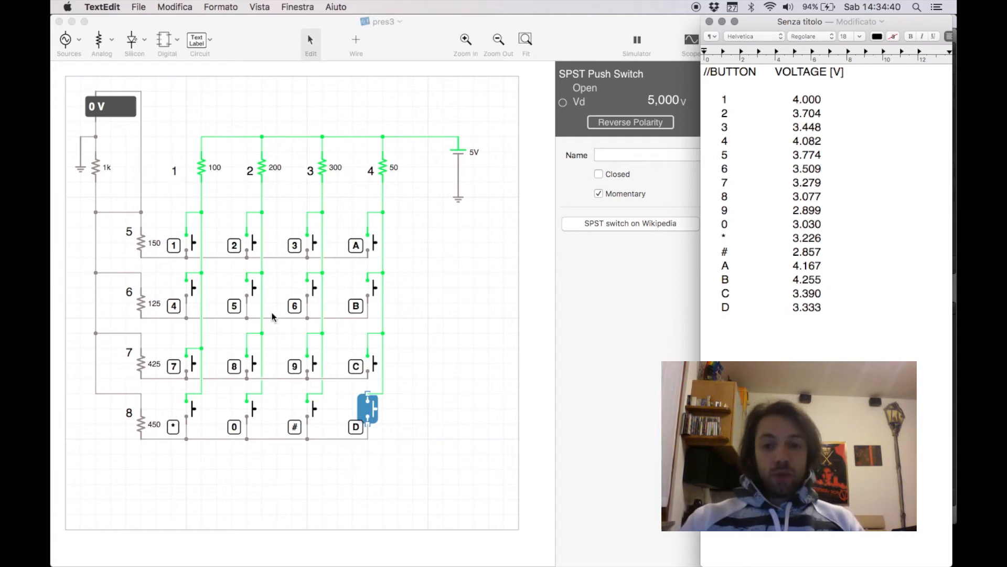
mouse_move(522, 157)
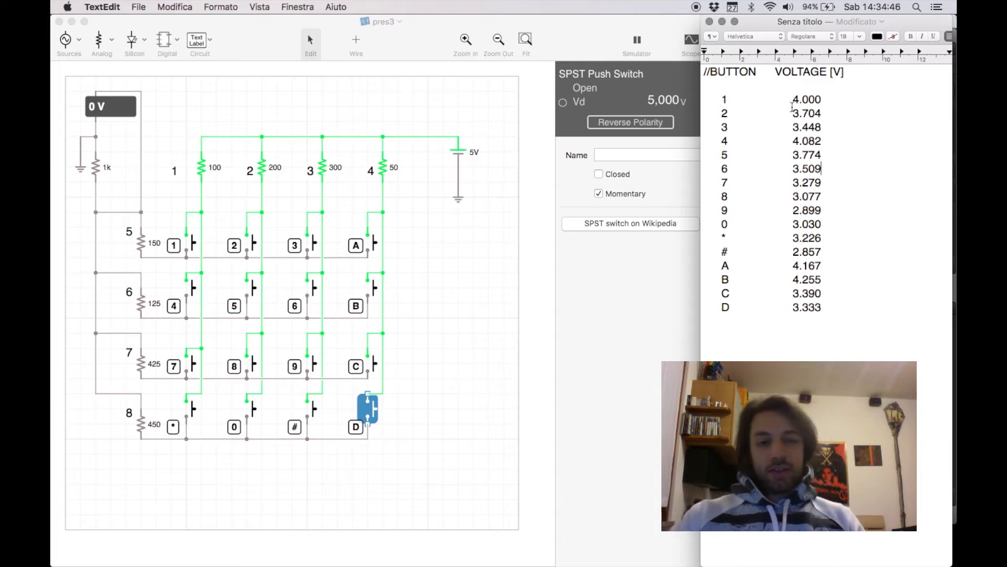
mouse_move(377, 211)
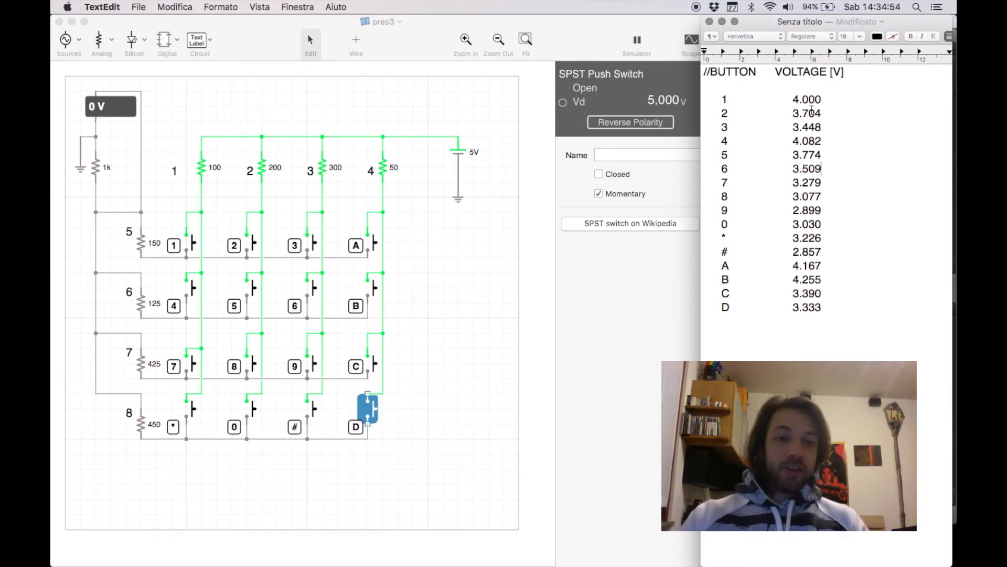
left_click_drag(806, 100, 806, 168)
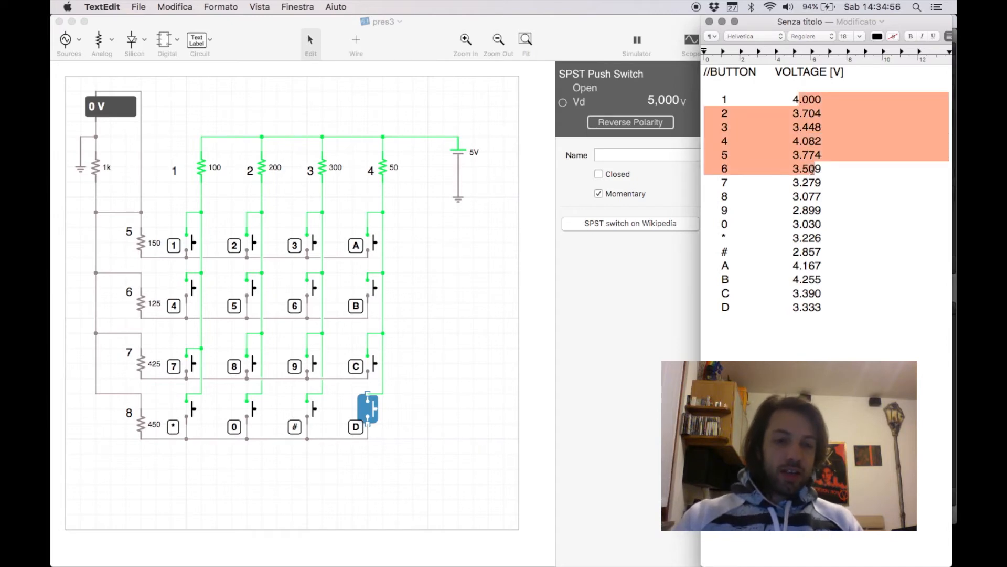
left_click(824, 307)
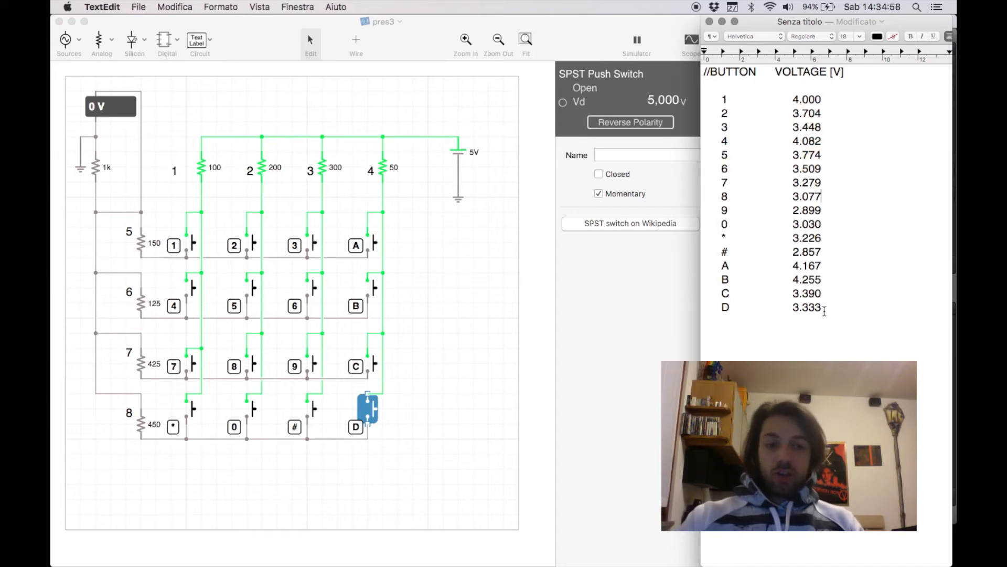
left_click_drag(778, 99, 823, 309)
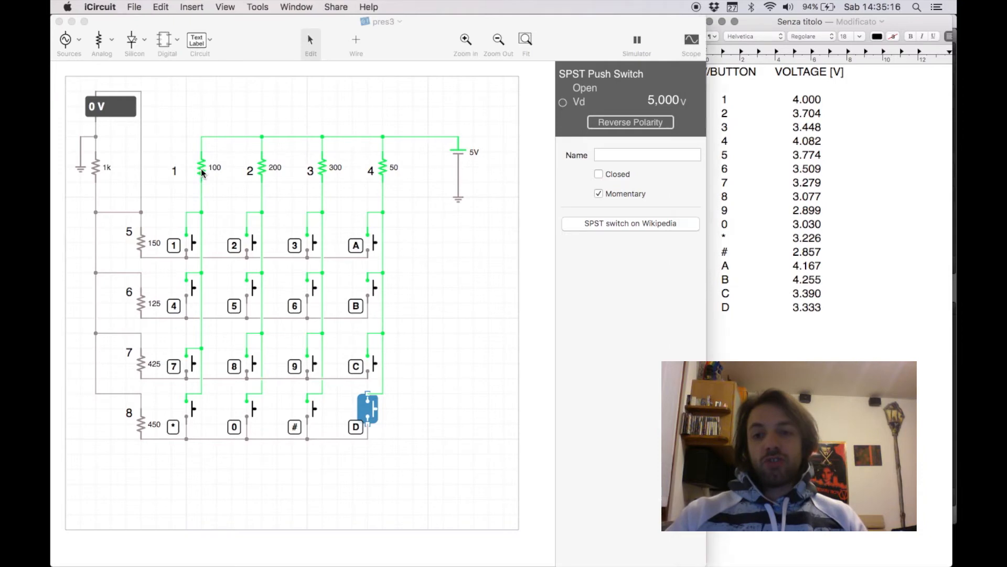
left_click(202, 166)
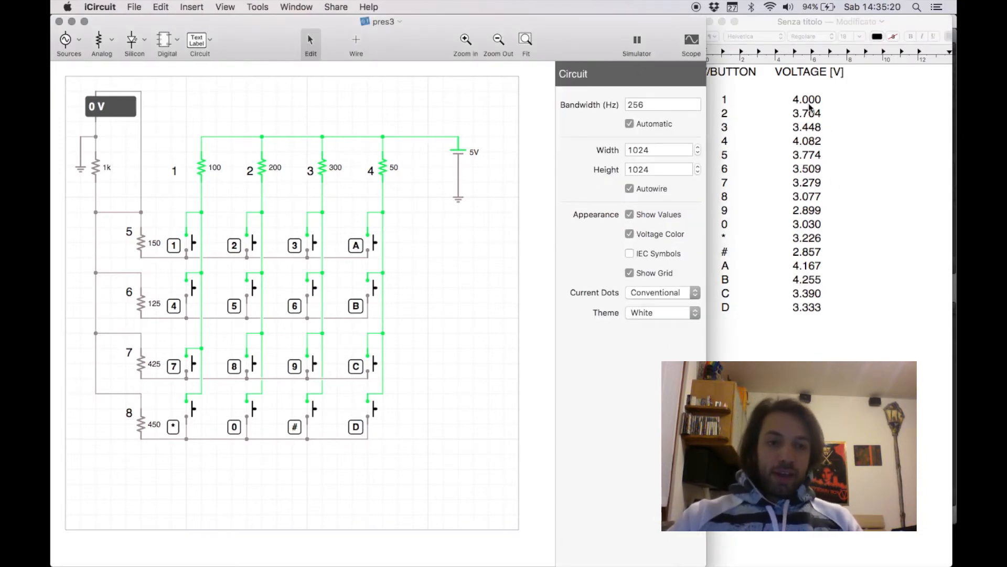
left_click(803, 106)
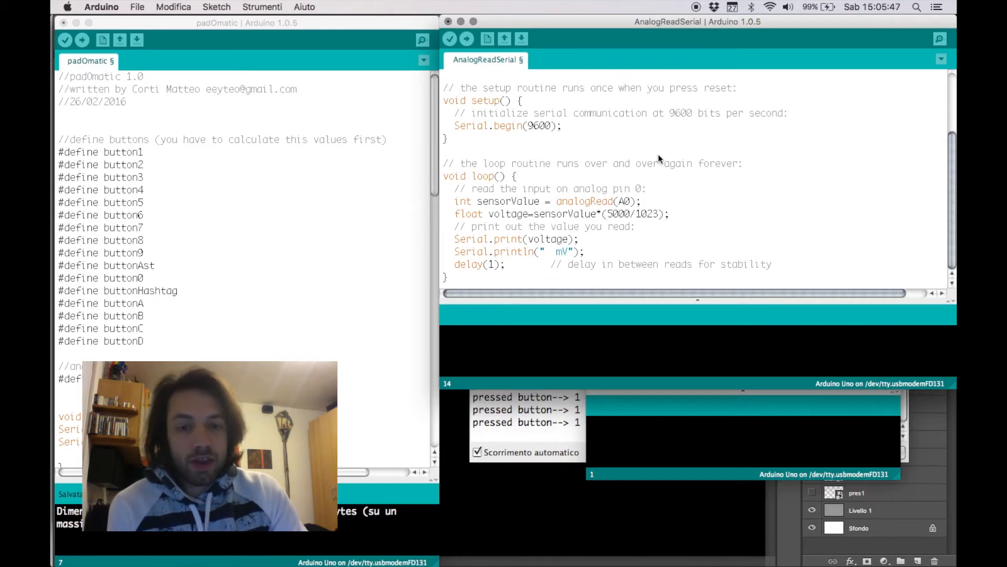
mouse_move(657, 204)
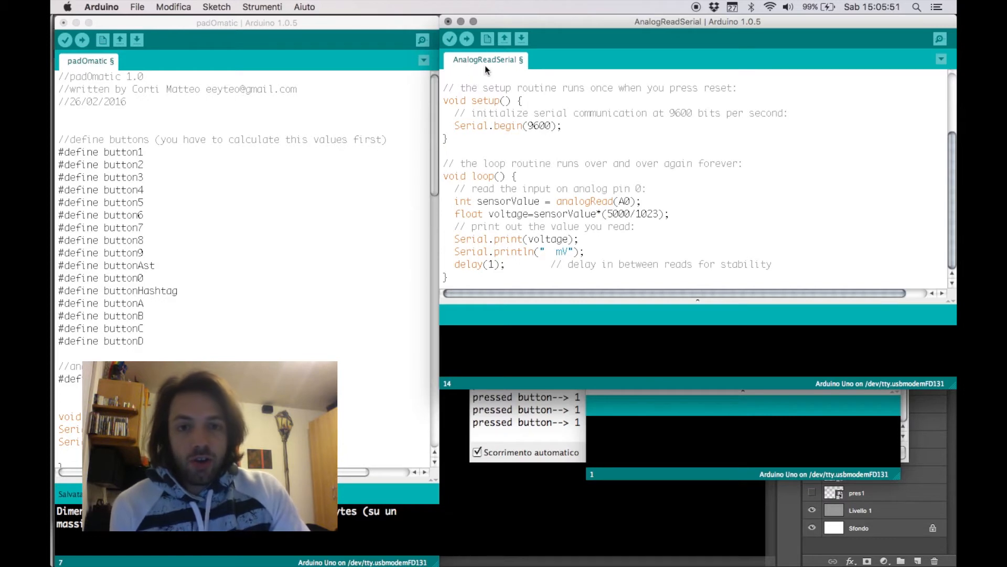
mouse_move(466, 66)
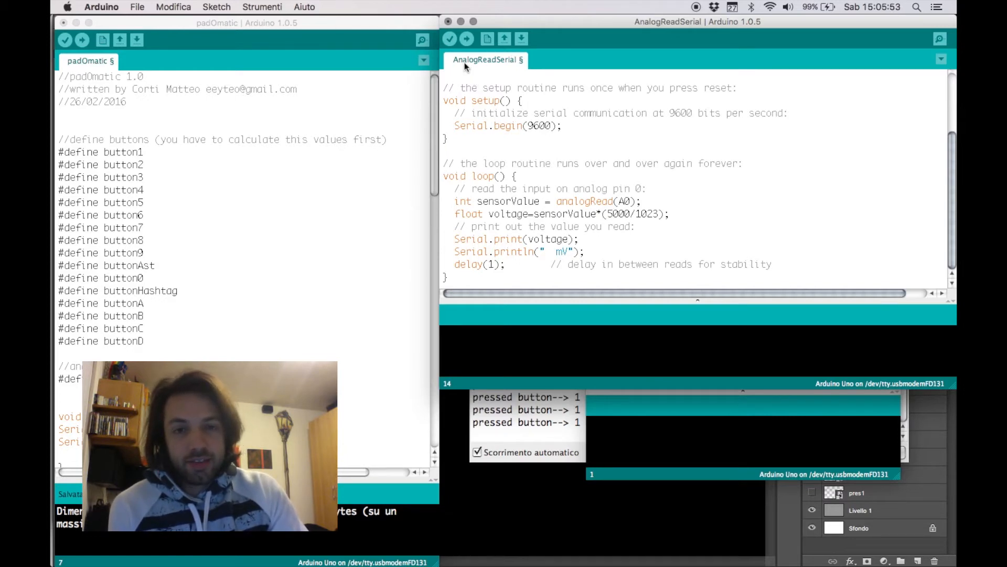
mouse_move(504, 193)
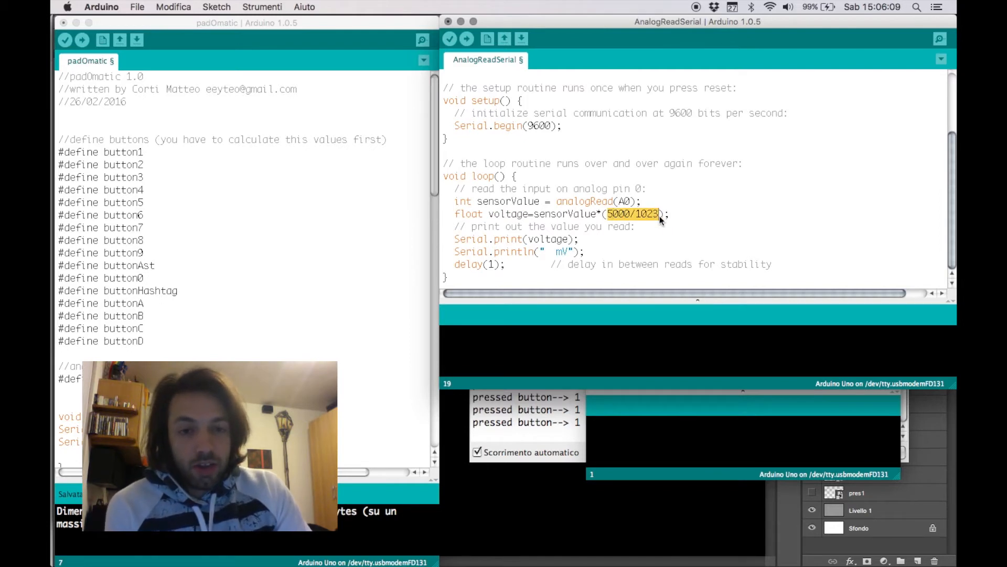
left_click(642, 214)
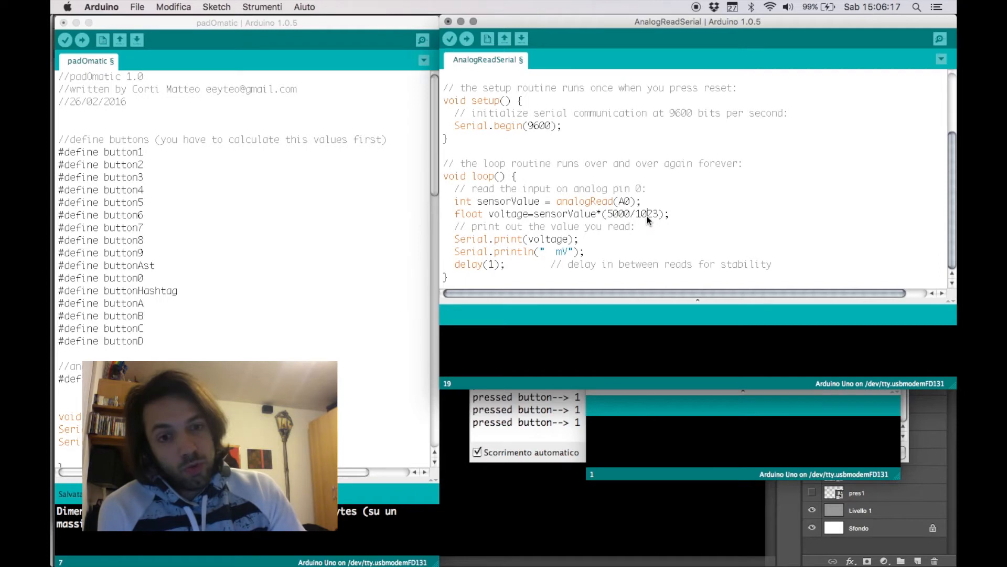
double_click(646, 214)
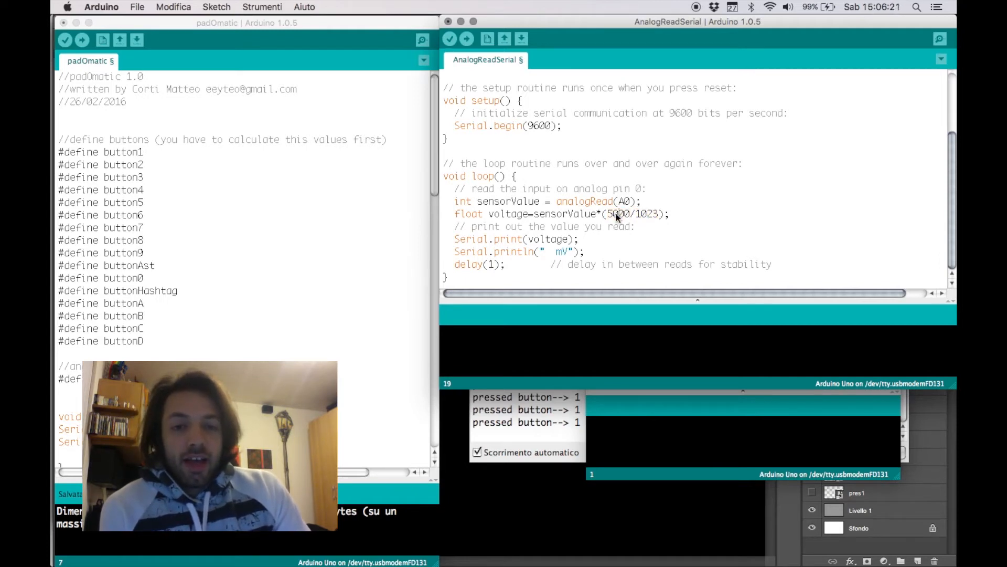
double_click(619, 214)
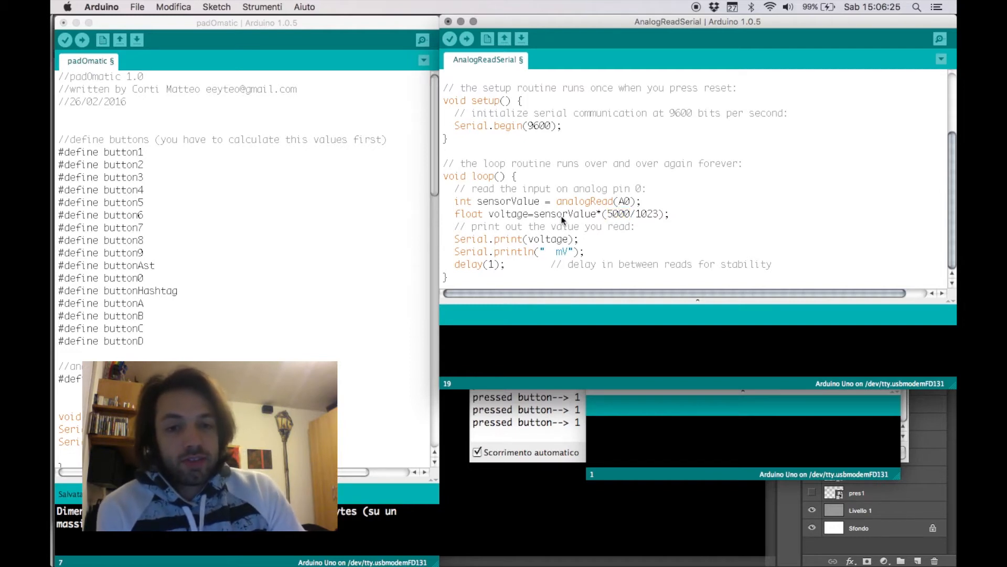
left_click_drag(534, 214, 670, 214)
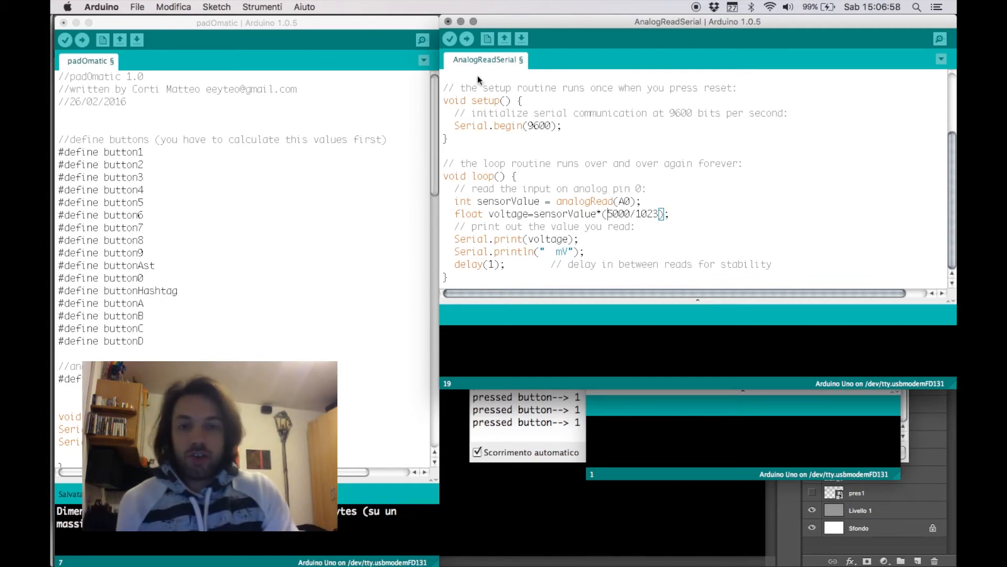
left_click(466, 39)
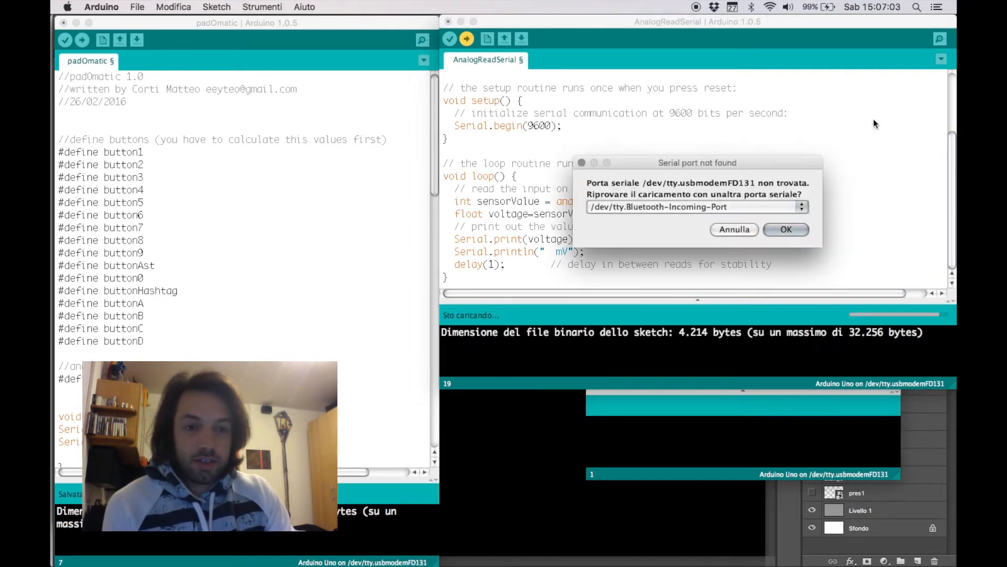
- Choose the /dev/tty.usbmodemFA141 serial port for the upload
left_click(693, 207)
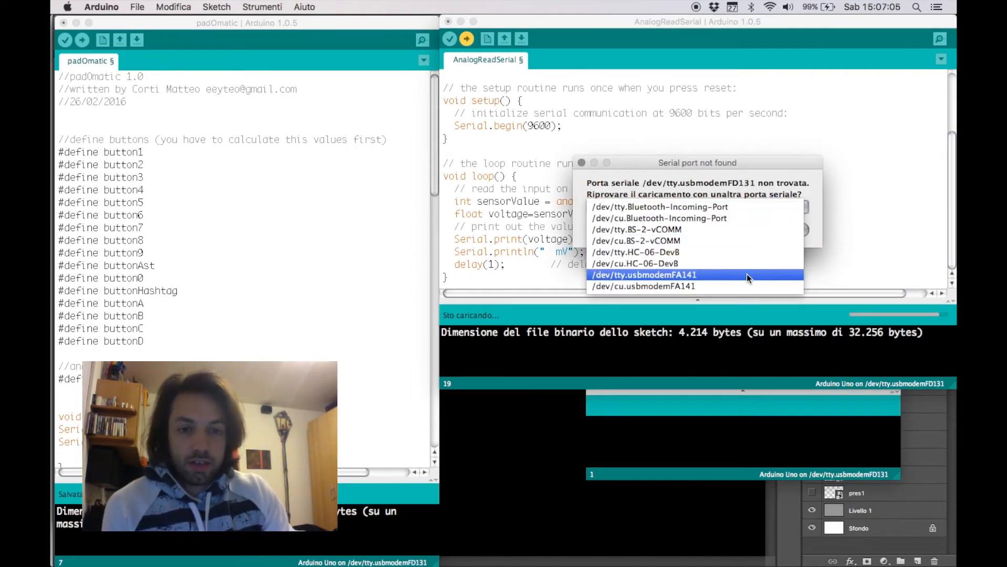
left_click(643, 274)
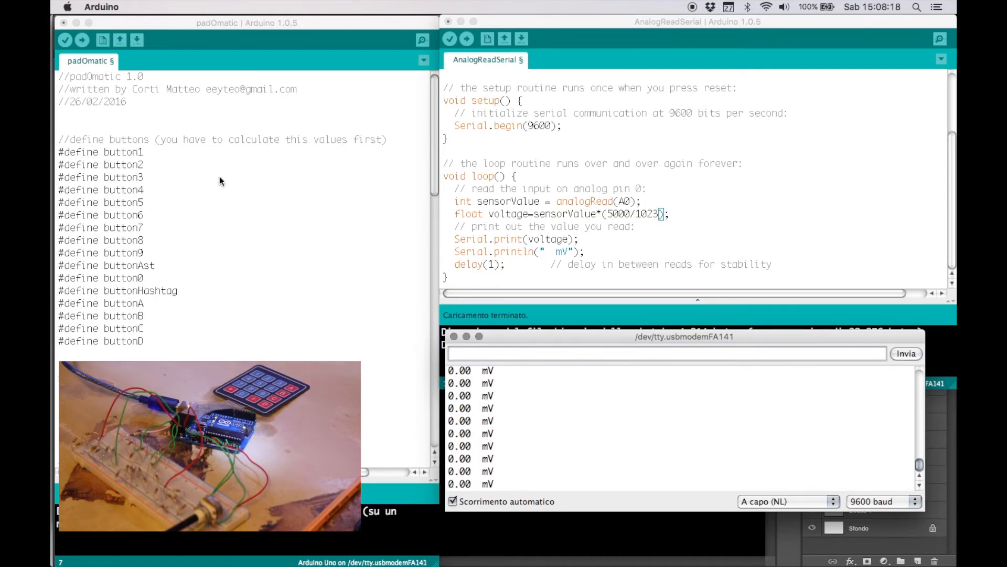
- Enter the measured millivolt value 3196 for button1 and begin the next define's value
left_click(142, 154)
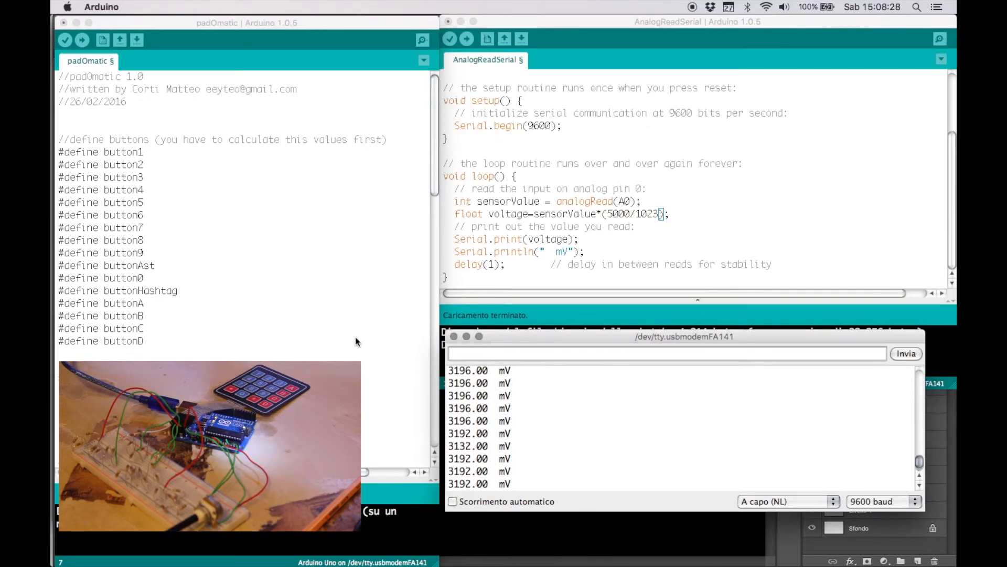
type("2")
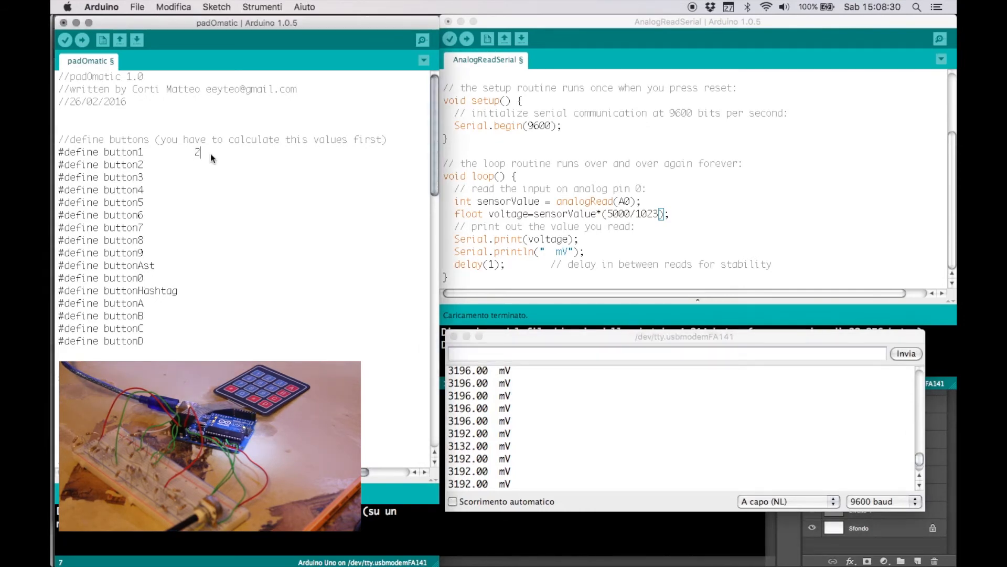
type("196")
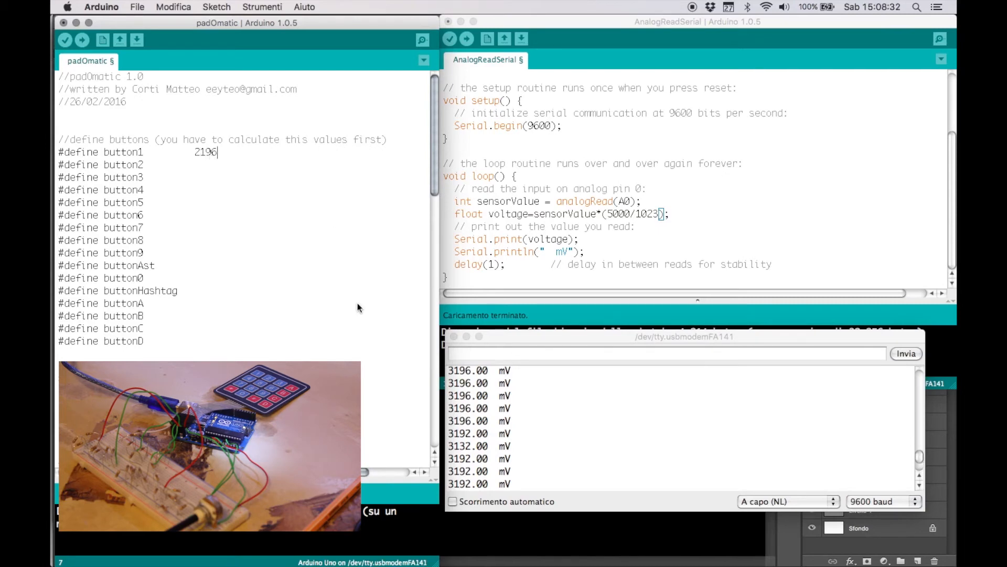
left_click(453, 501)
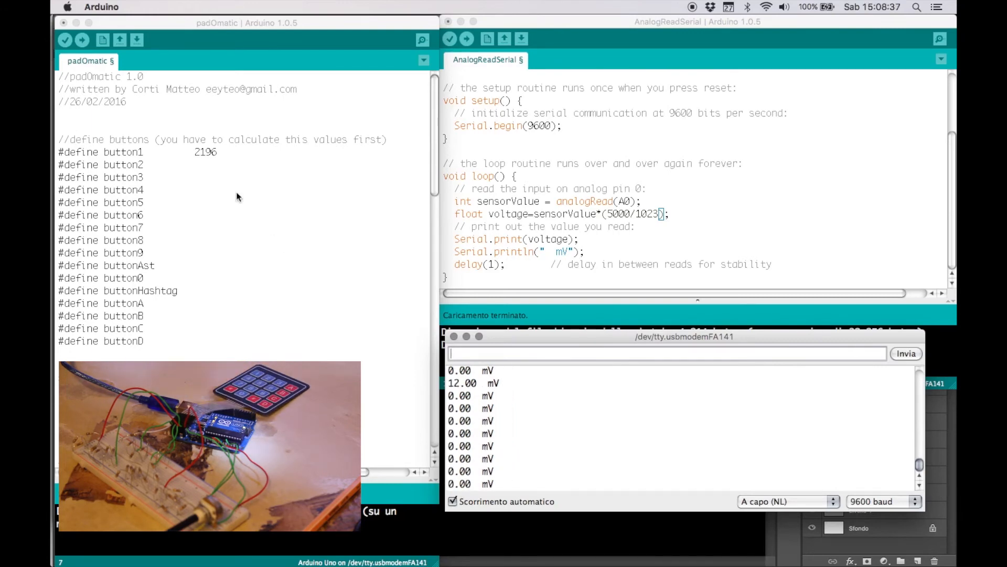
type("3256")
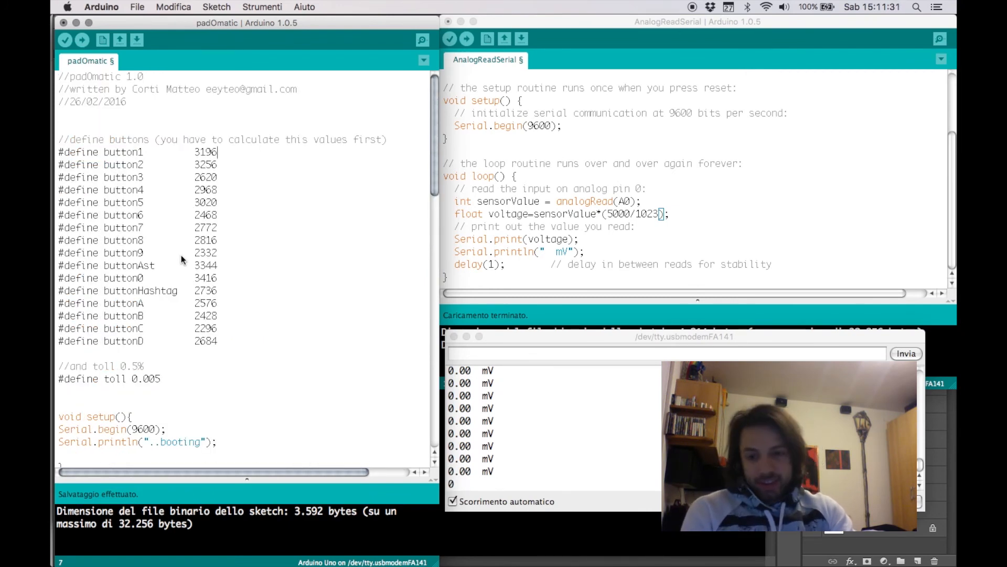
scroll("down", 3)
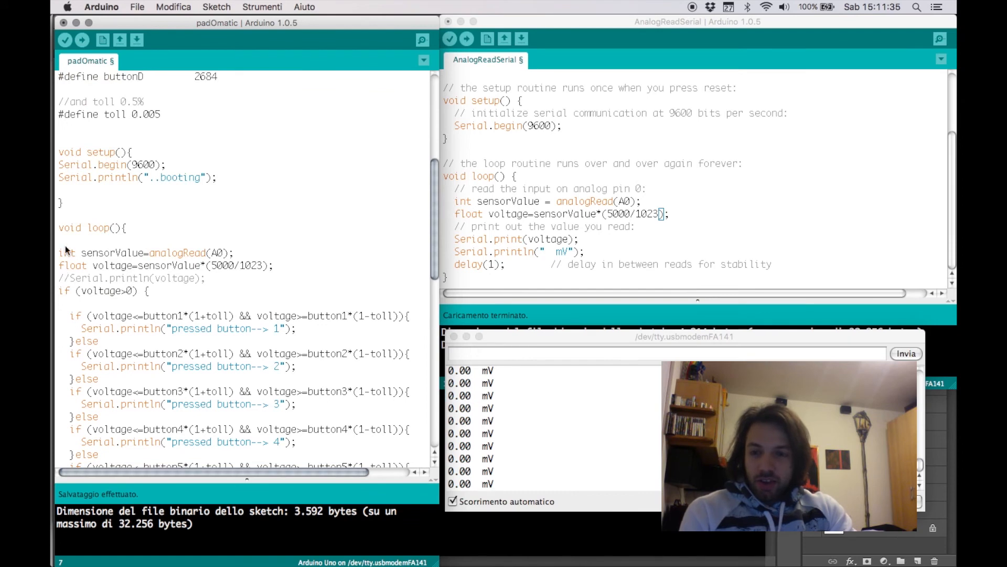
mouse_move(277, 262)
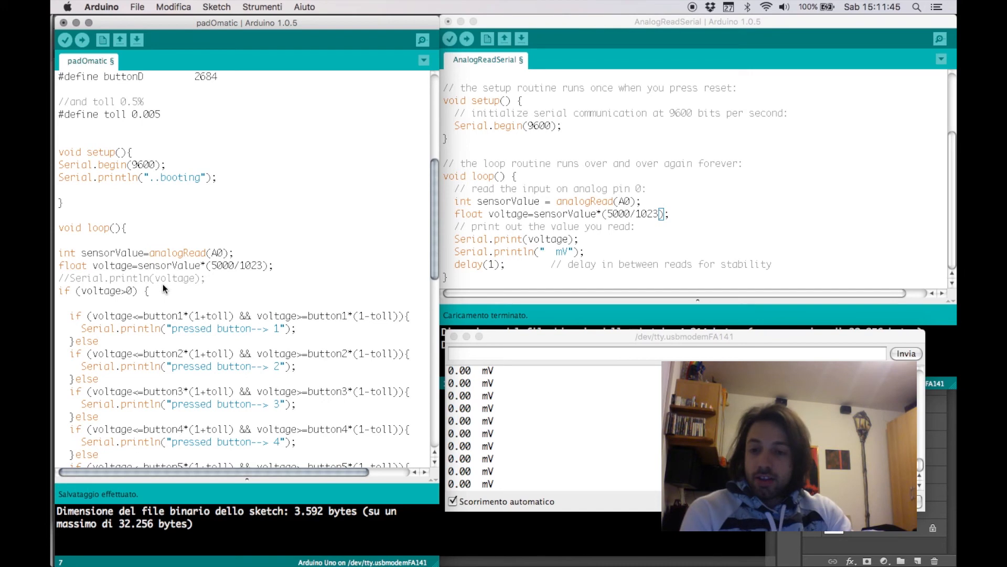
scroll("down", 3)
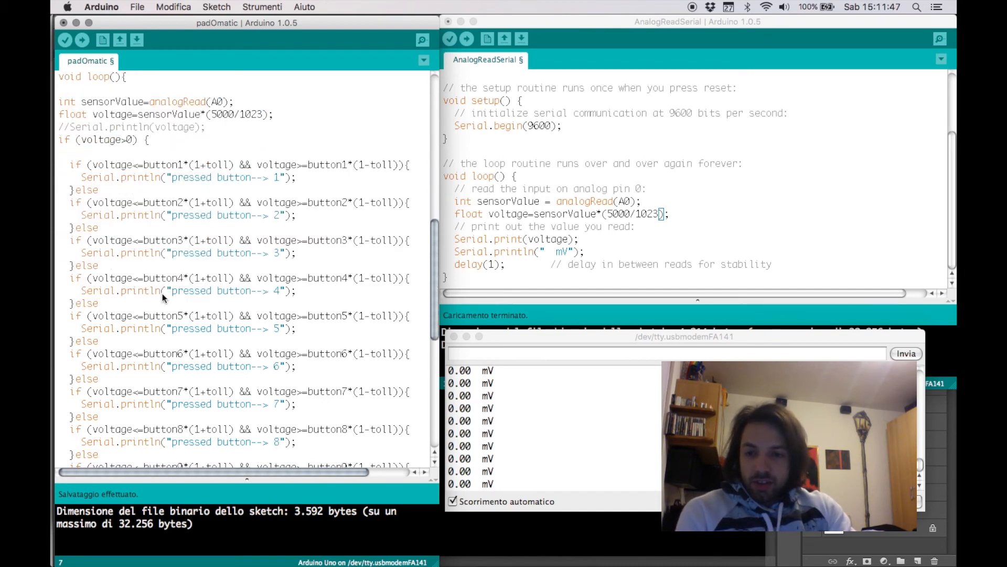
scroll("down", 3)
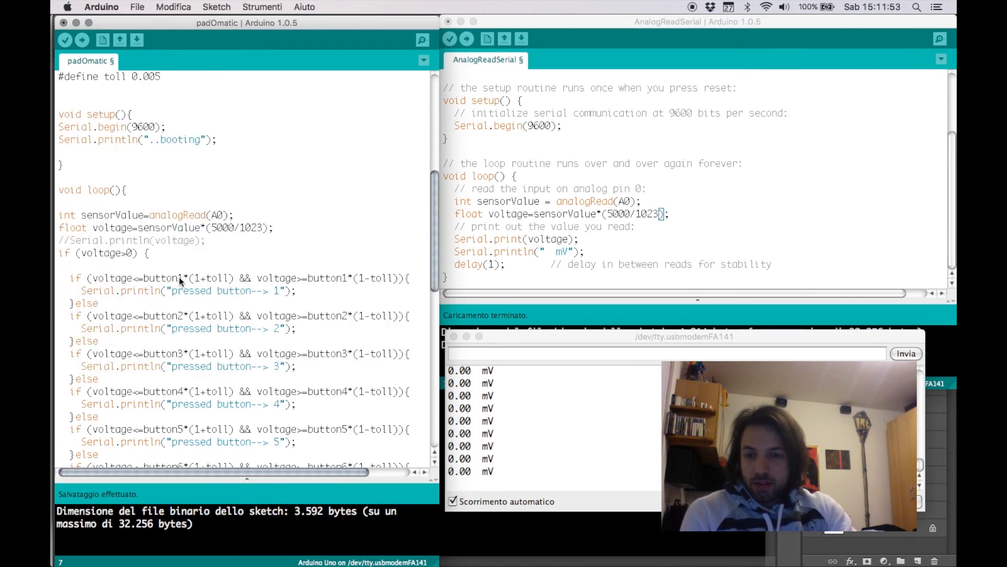
scroll("down", 3)
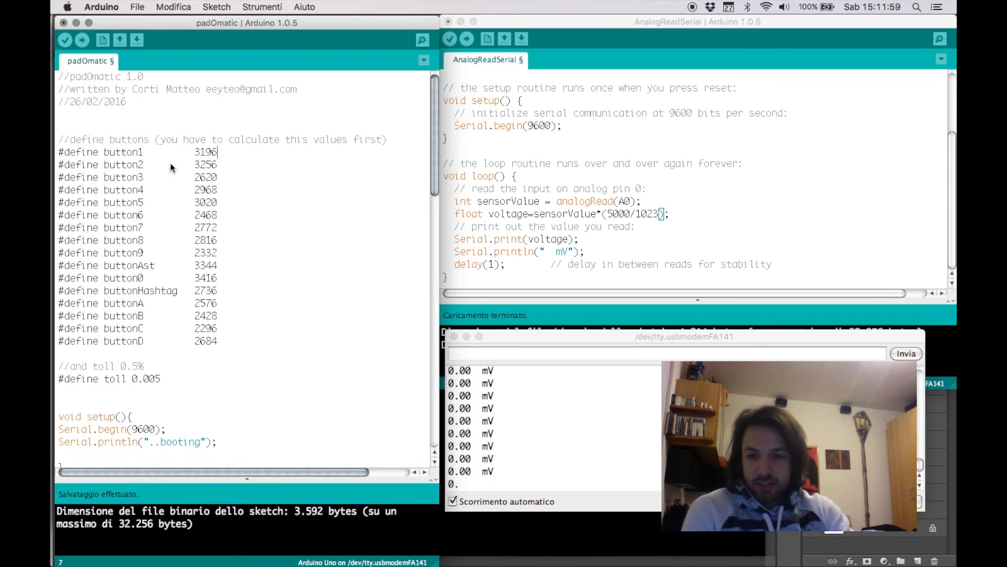
- Upload the padOmatic sketch, watch the monitor print pressed buttons, and set the loop delay to 300
left_click(82, 40)
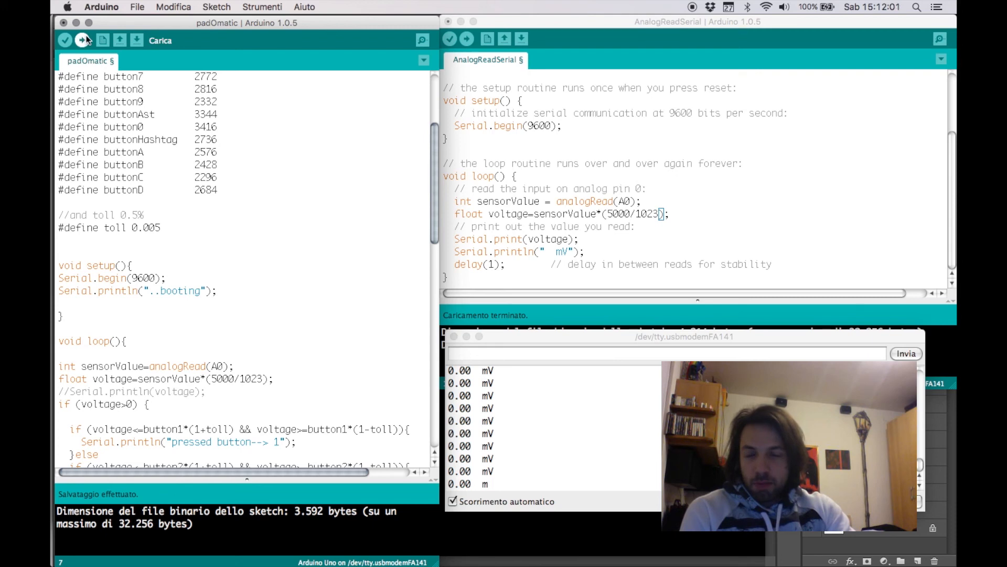
left_click(82, 40)
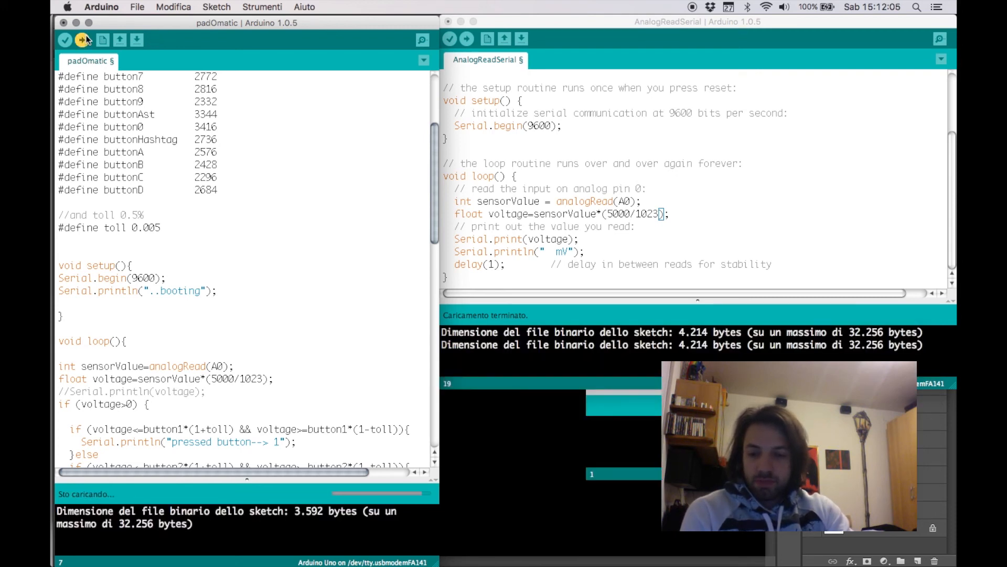
left_click(82, 40)
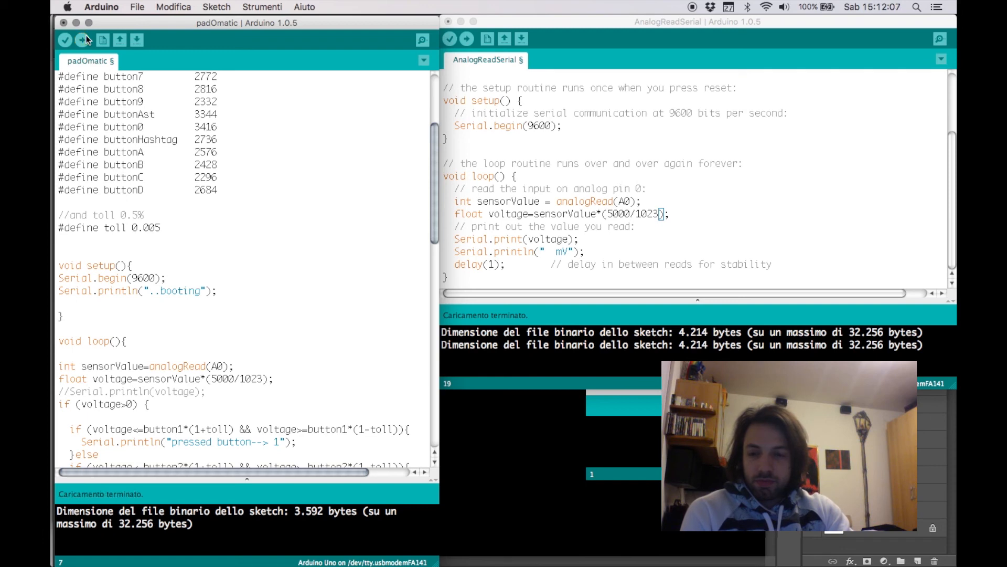
left_click(939, 39)
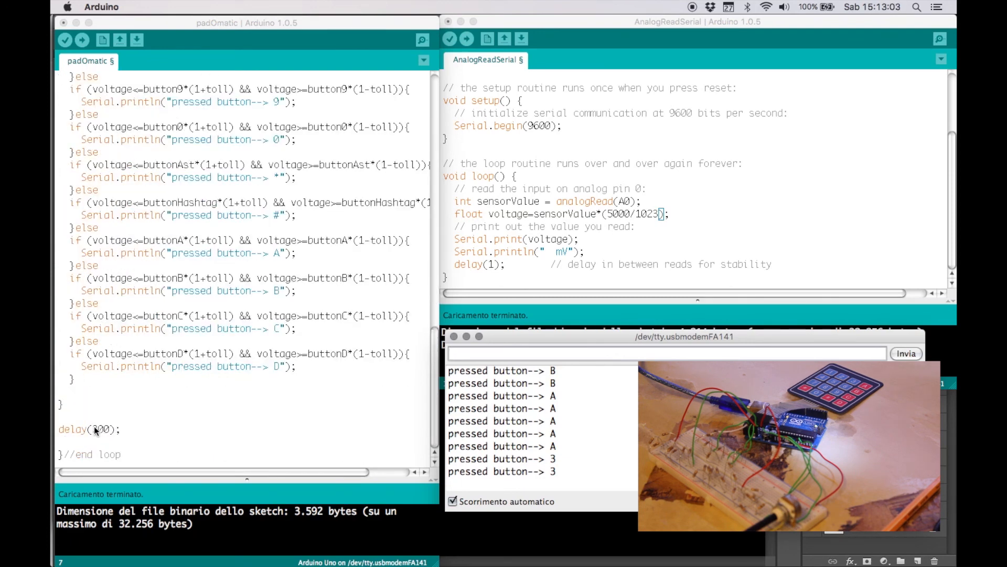
type("300")
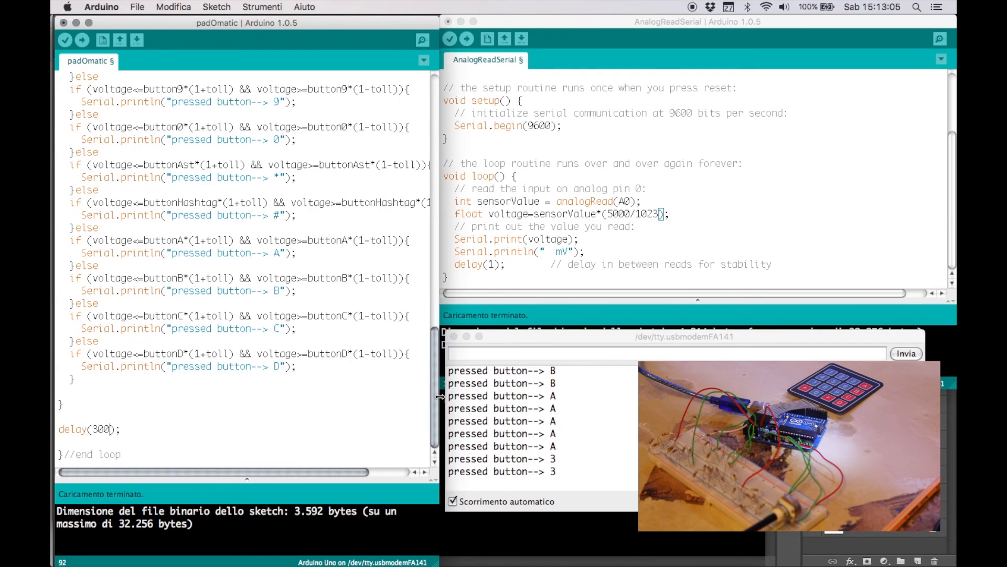